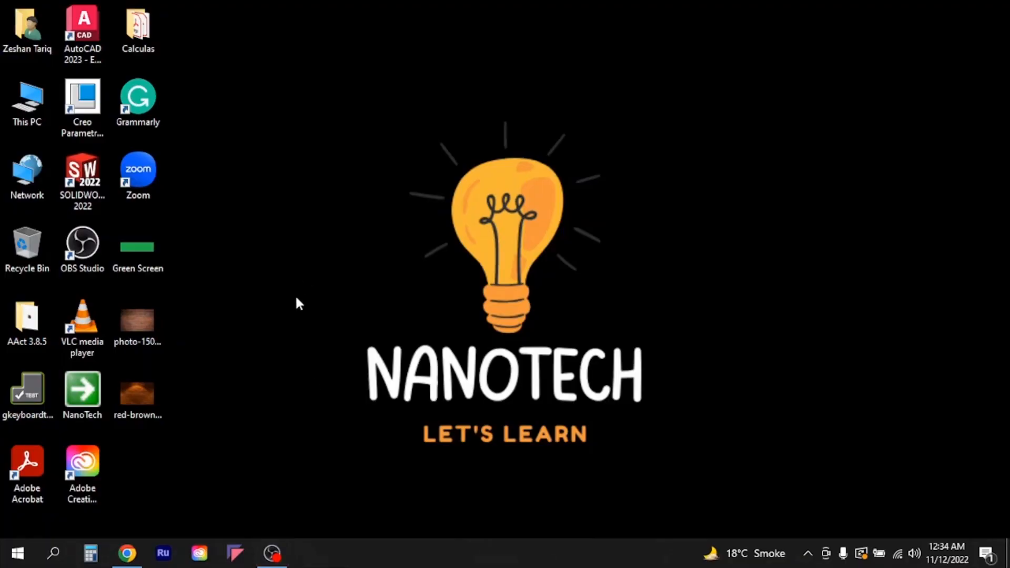
mouse_move(695, 205)
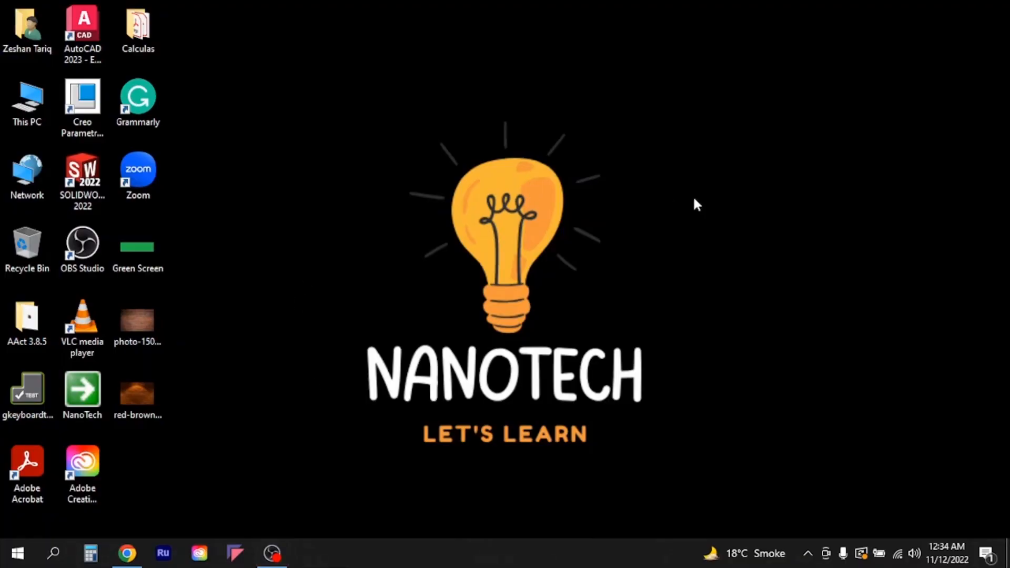
mouse_move(593, 221)
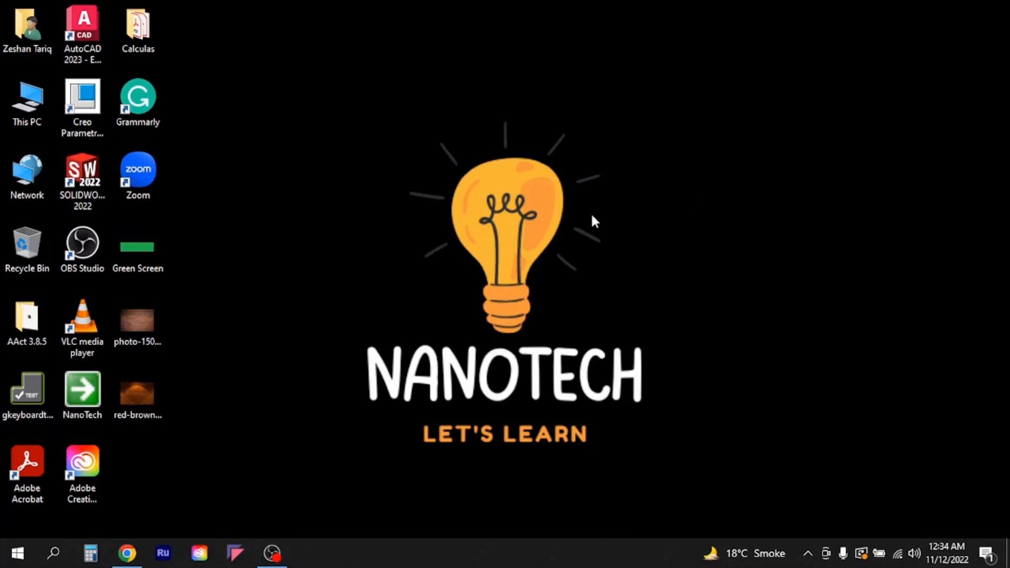
mouse_move(286, 318)
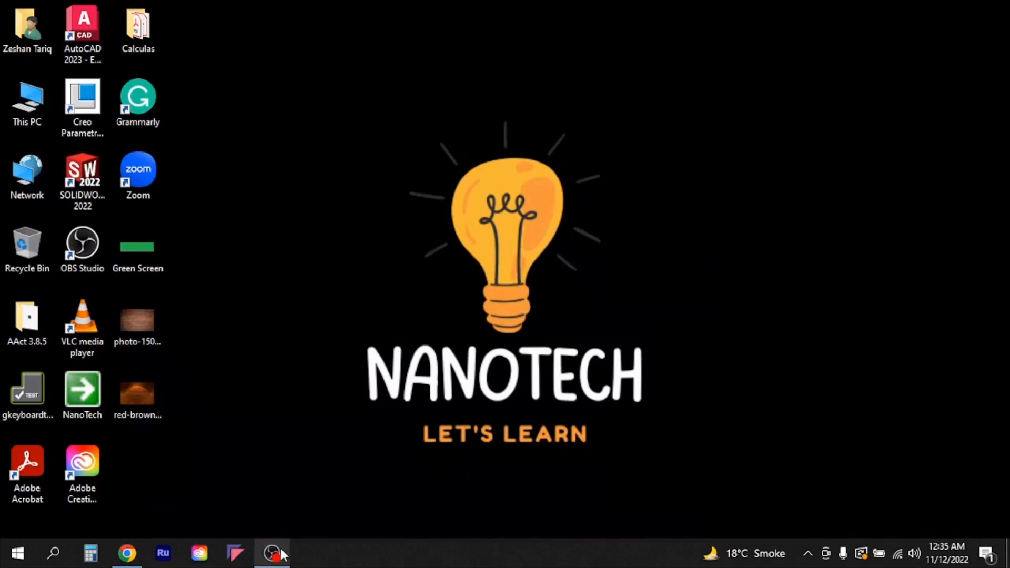
mouse_move(199, 326)
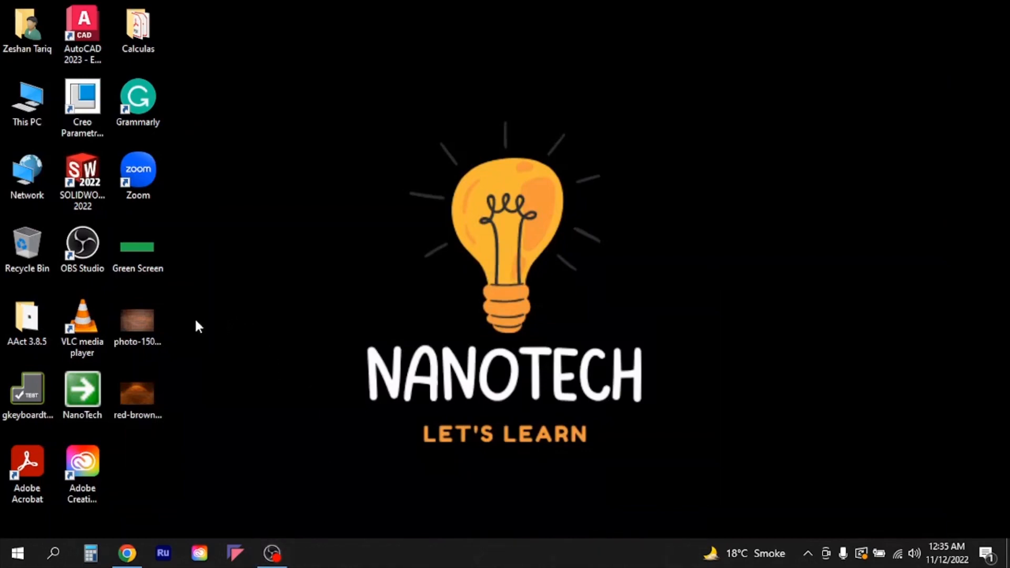
Launch Zoom from its desktop shortcut to reach the signed-in Home tab.
click(82, 249)
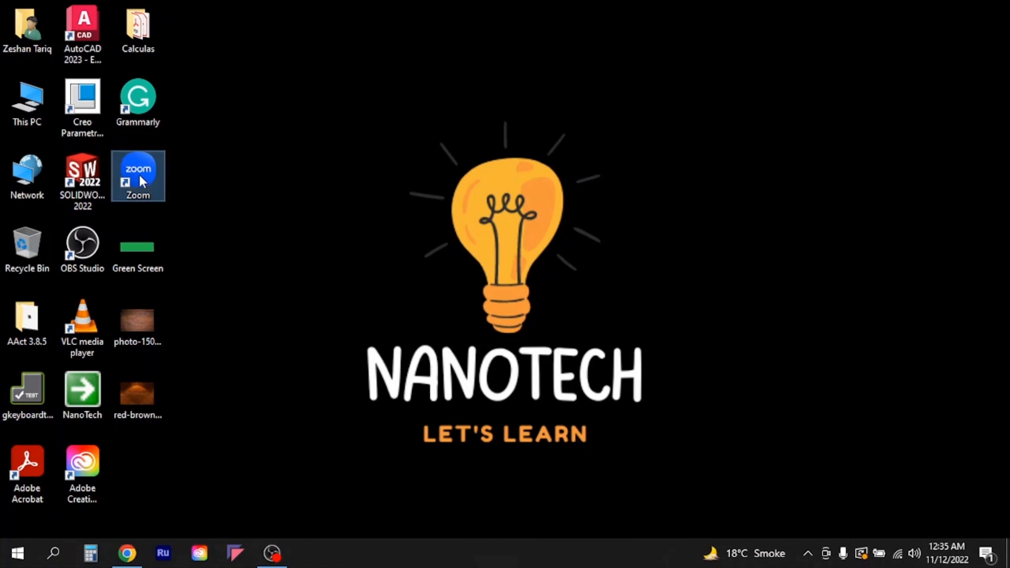
mouse_move(147, 180)
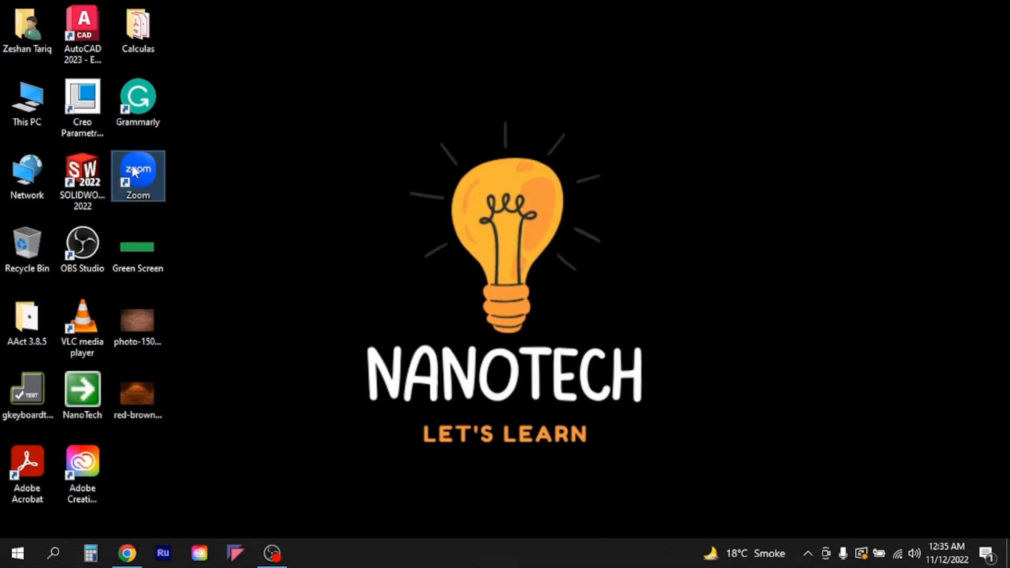
double_click(138, 171)
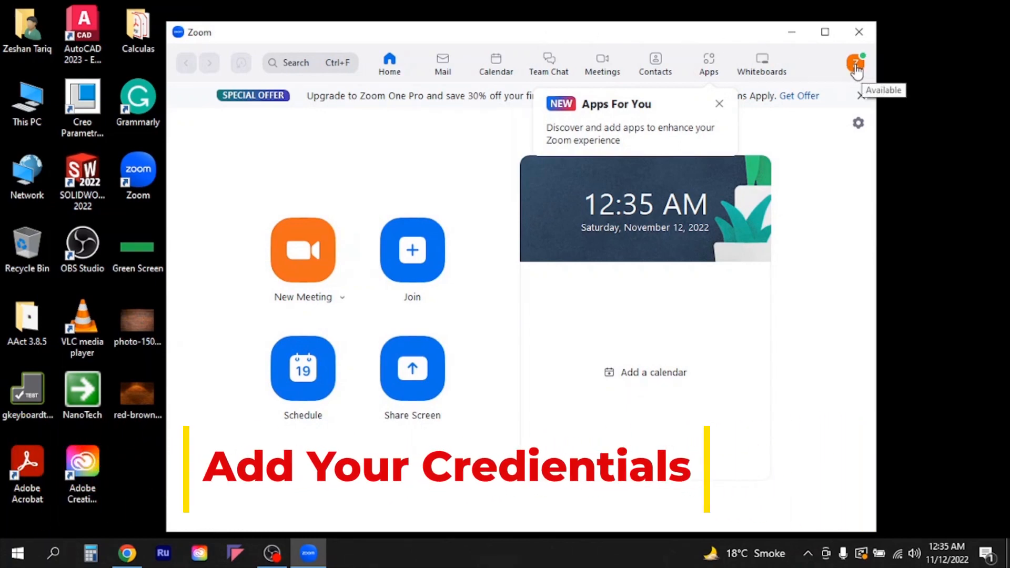
mouse_move(335, 262)
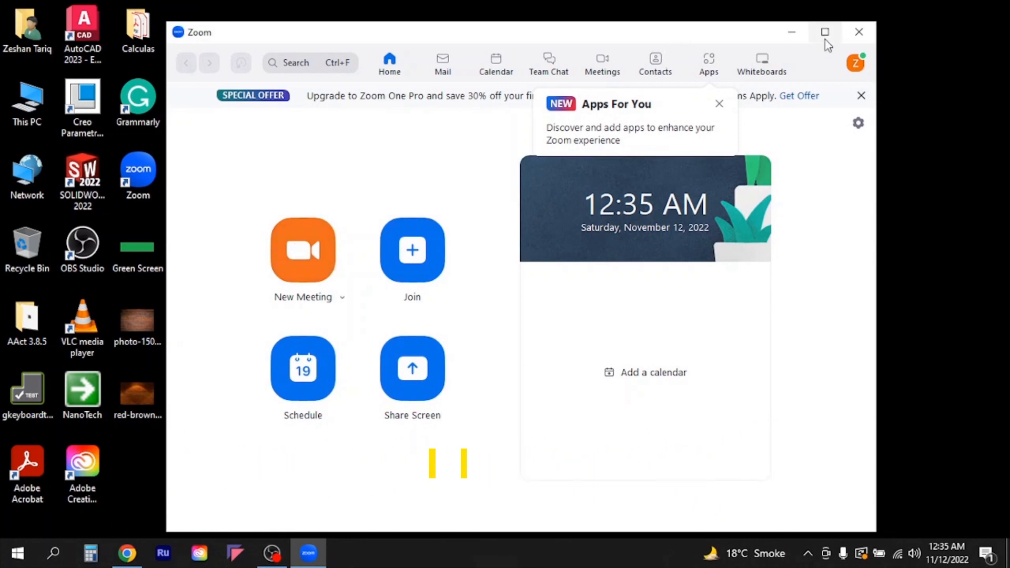
mouse_move(315, 251)
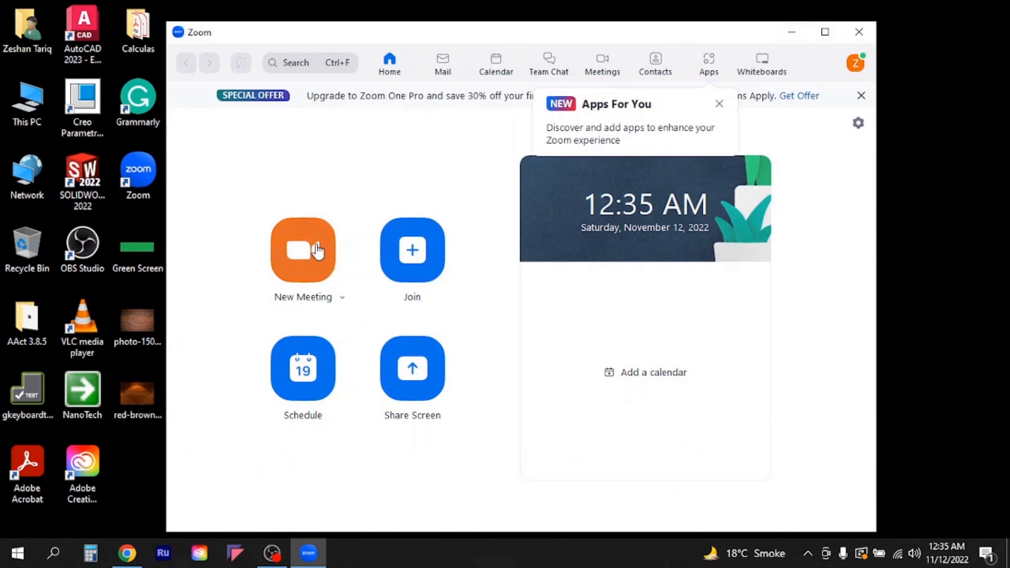
Start a New Meeting and join with computer audio.
click(303, 250)
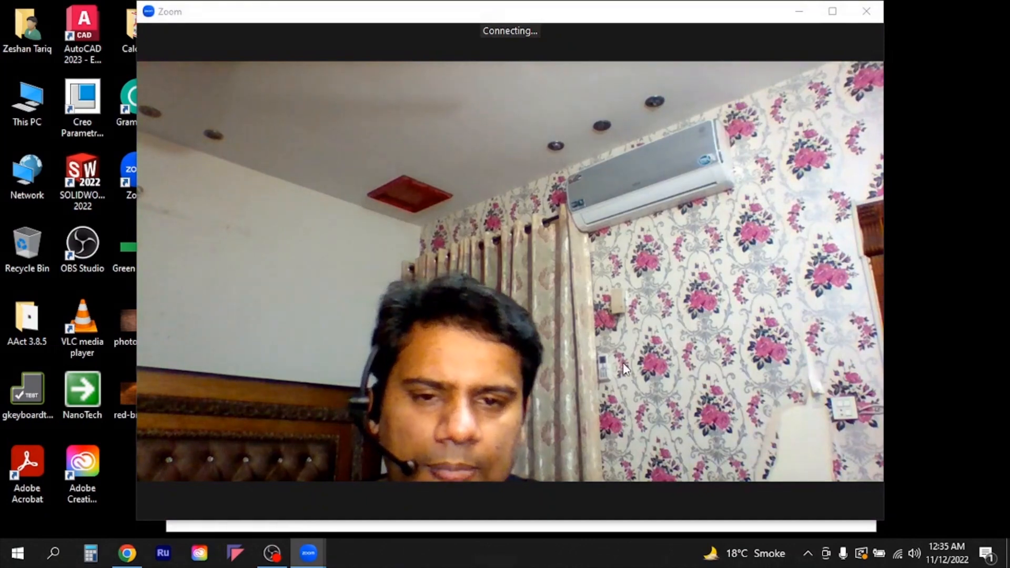
mouse_move(690, 27)
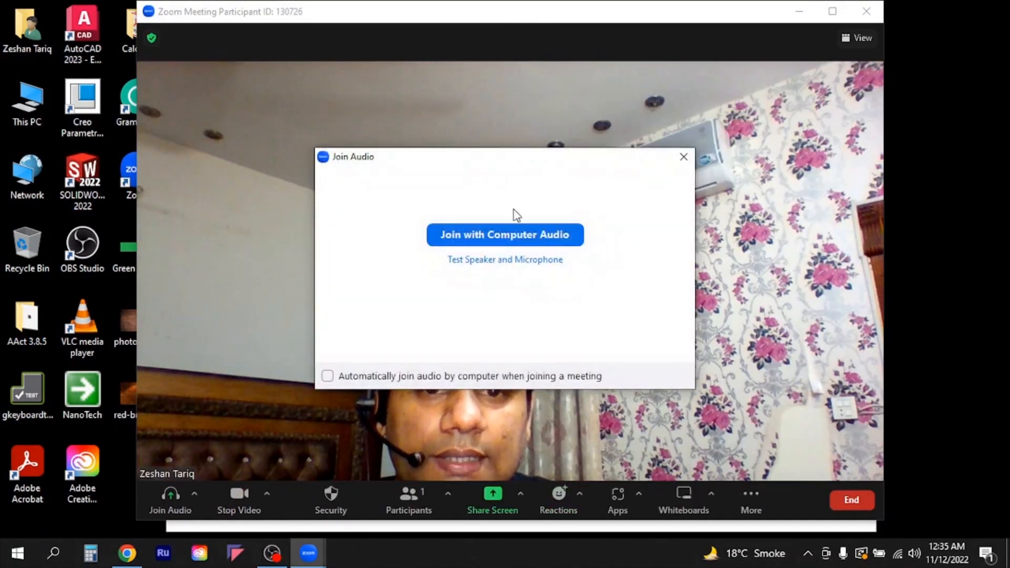
click(504, 234)
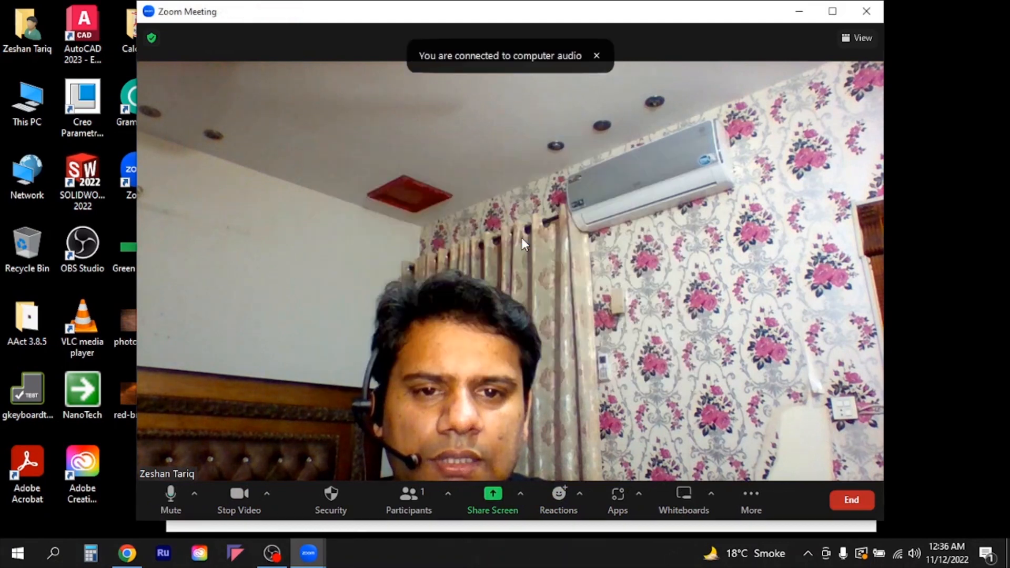
mouse_move(644, 374)
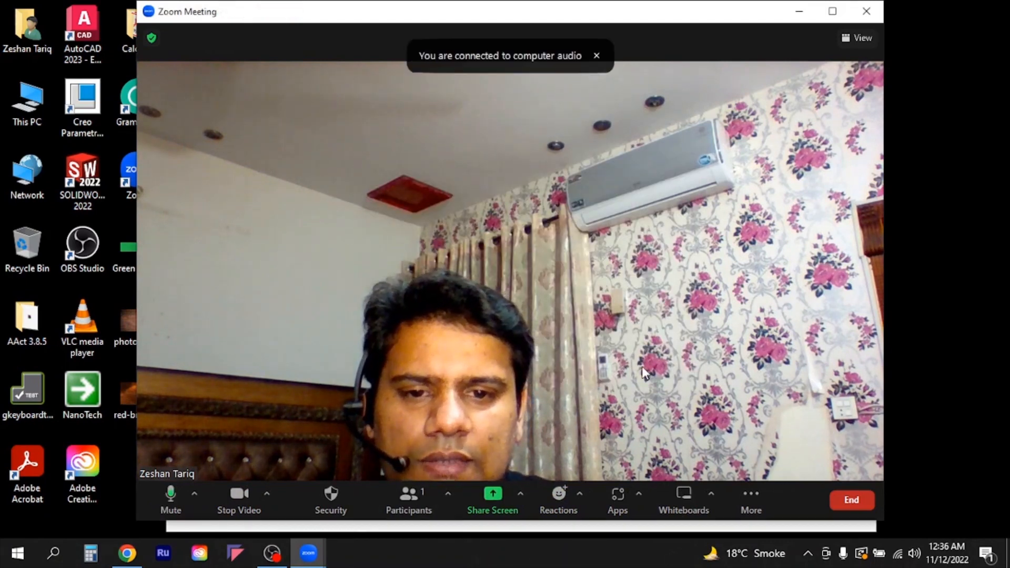
mouse_move(522, 199)
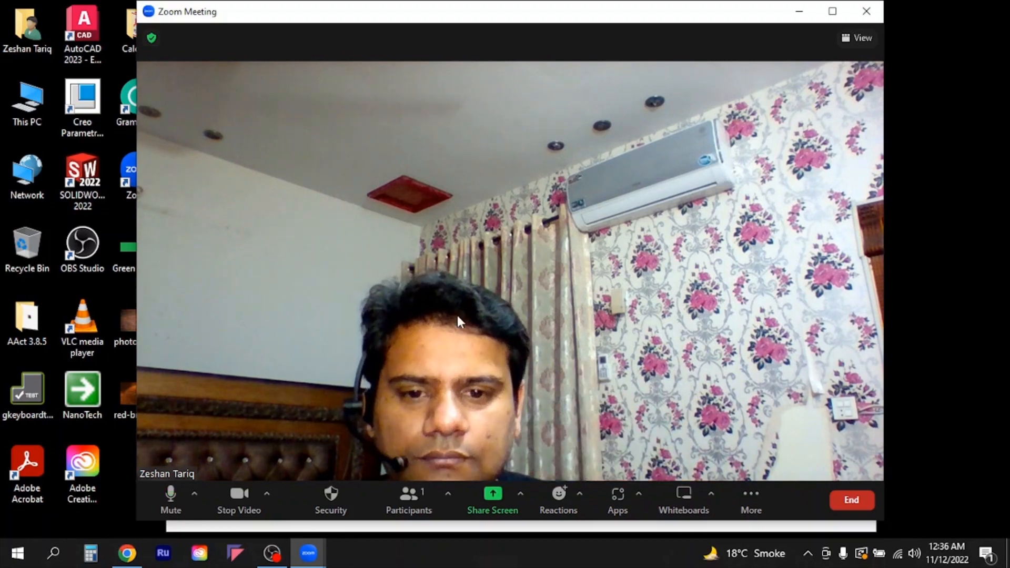
Switch the meeting camera from the HP HD Webcam to the FHD Camera.
click(266, 494)
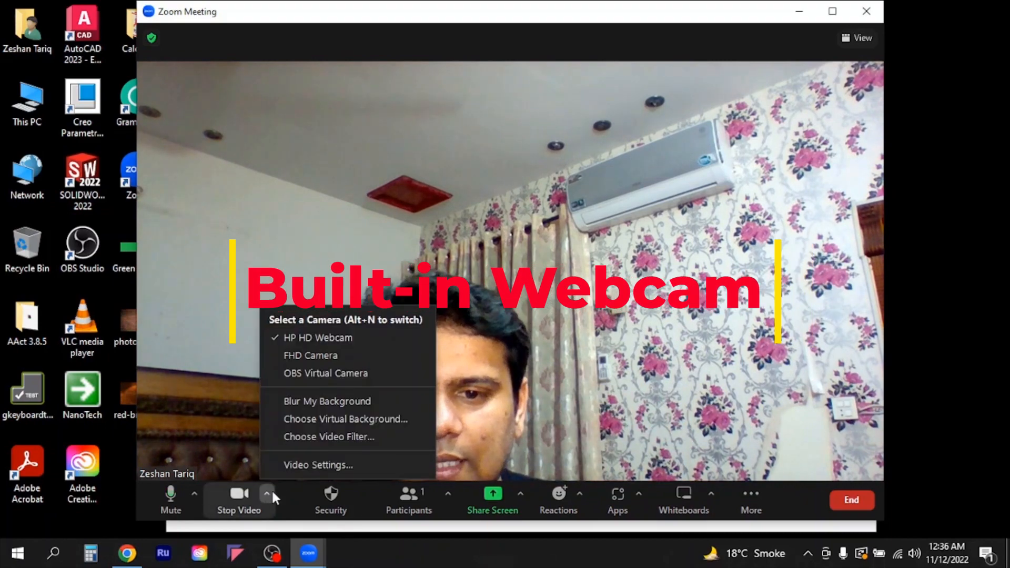
mouse_move(310, 355)
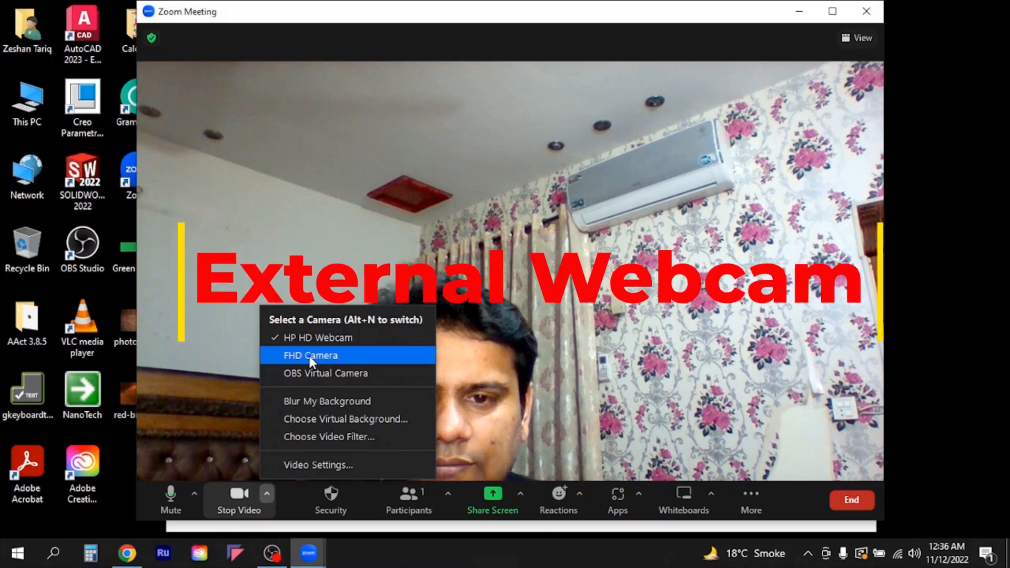
click(311, 355)
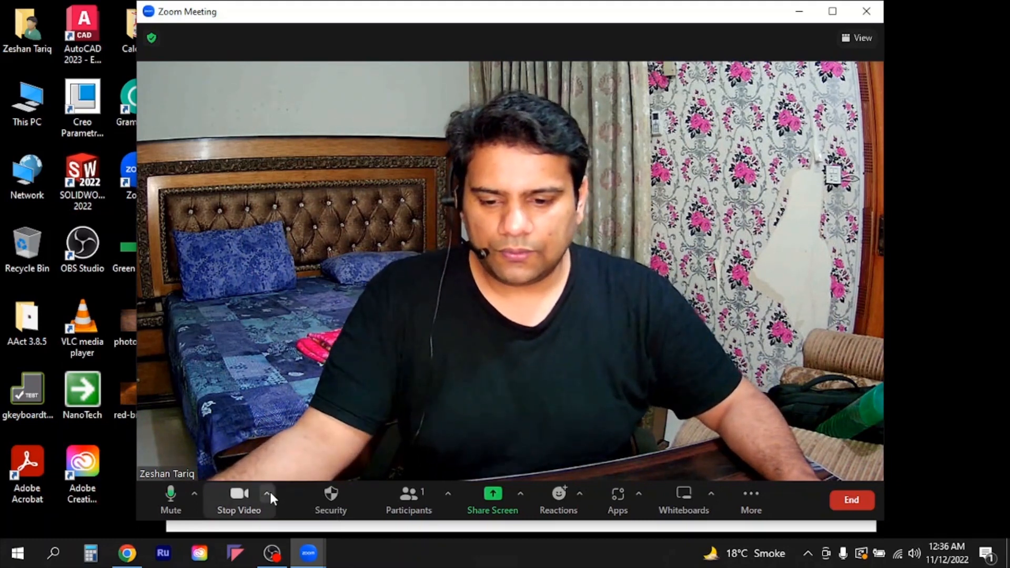
click(266, 492)
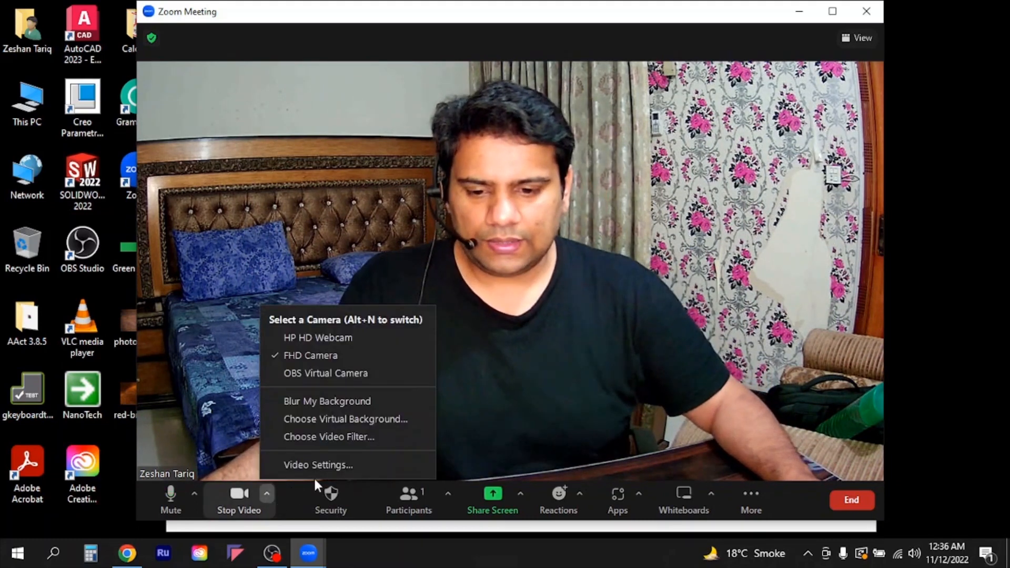
Enable Touch up my appearance and Adjust for low light in video settings, then close them.
click(318, 464)
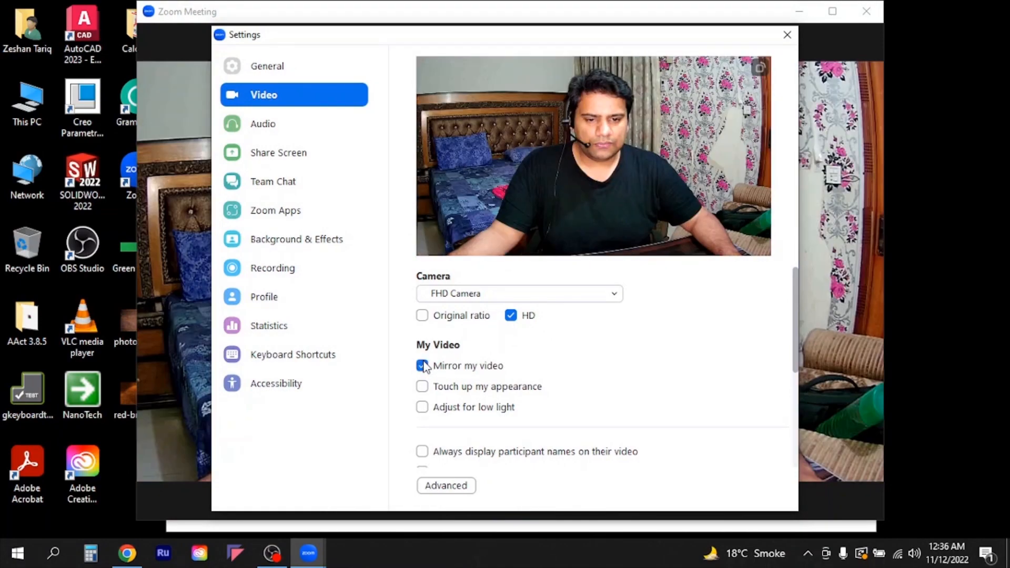
click(421, 365)
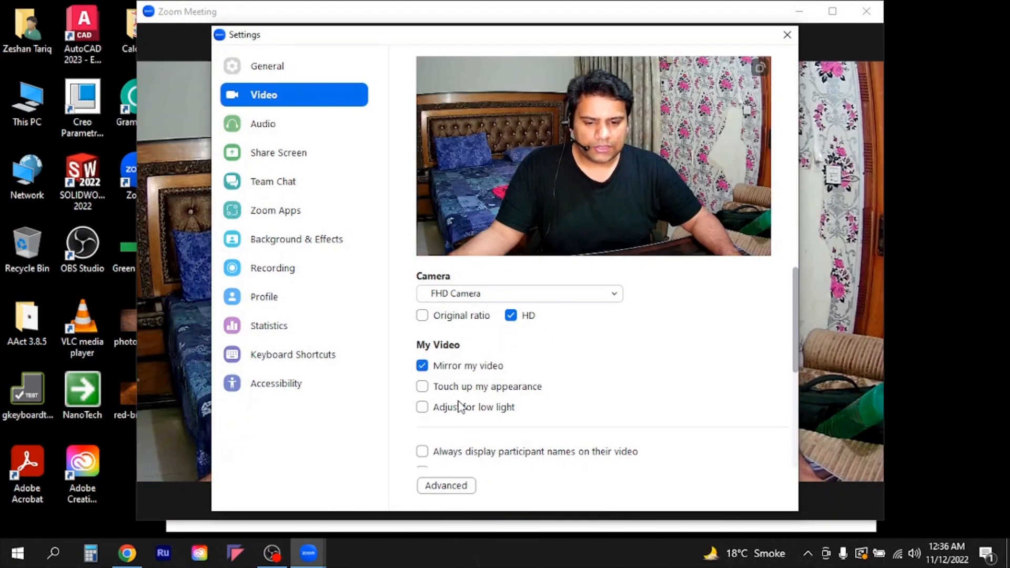
click(422, 406)
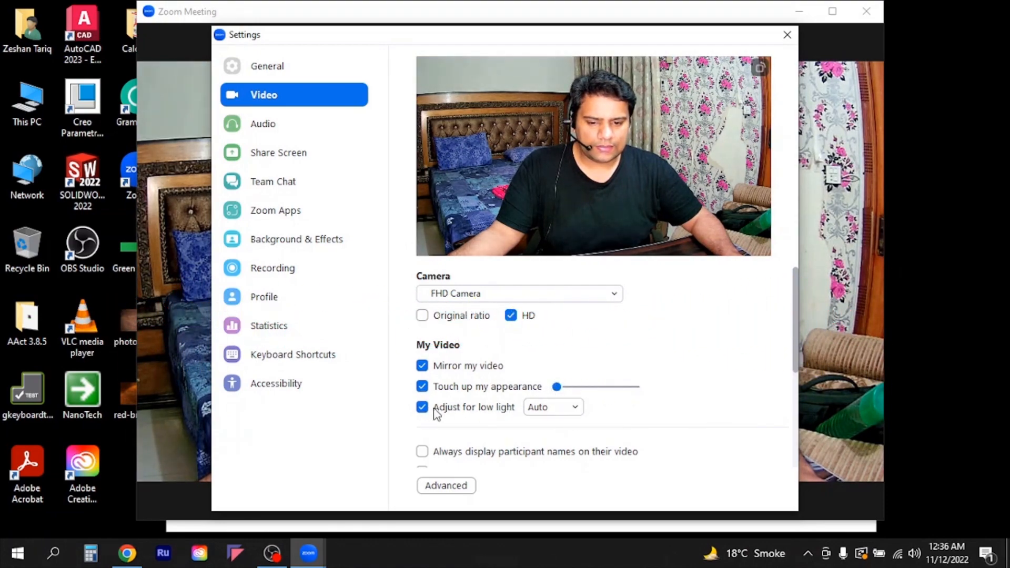
scroll(down, 3)
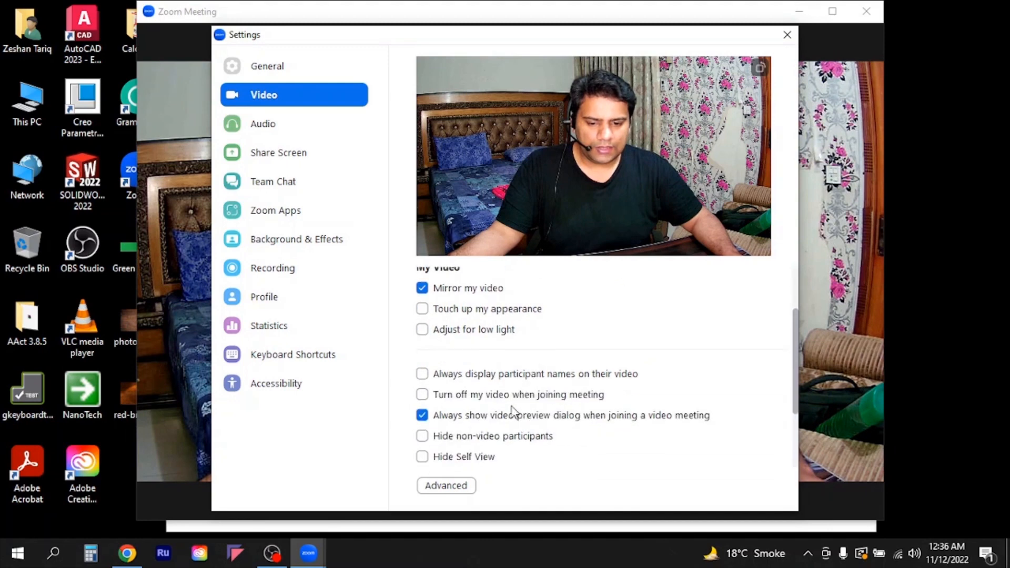
scroll(down, 3)
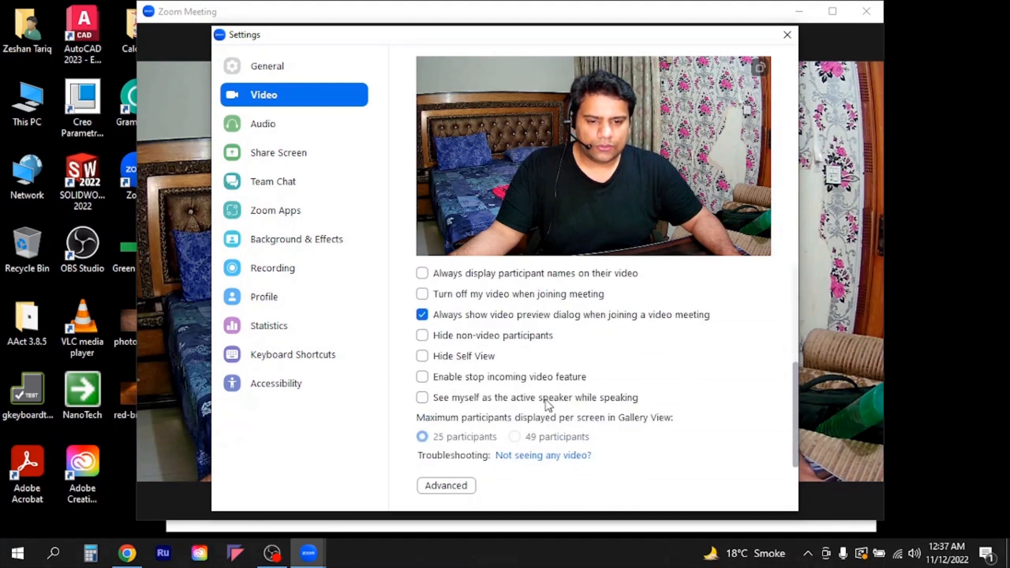
scroll(up, 3)
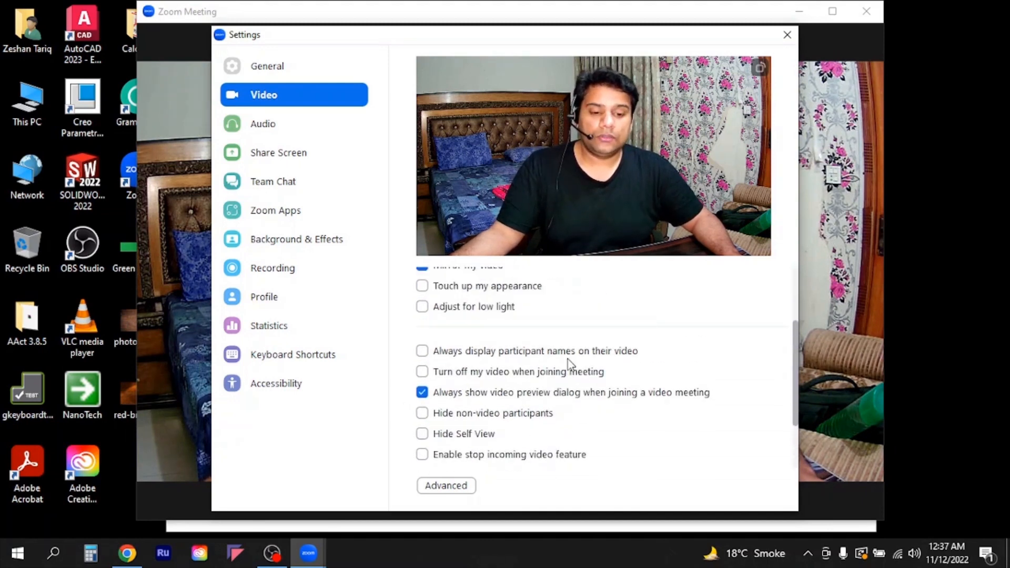
scroll(up, 3)
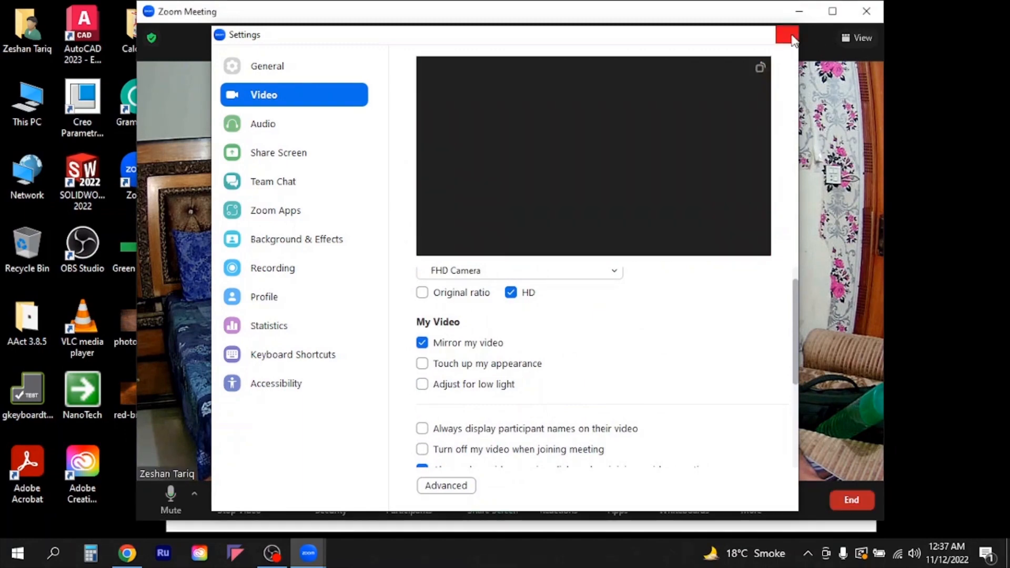
click(787, 34)
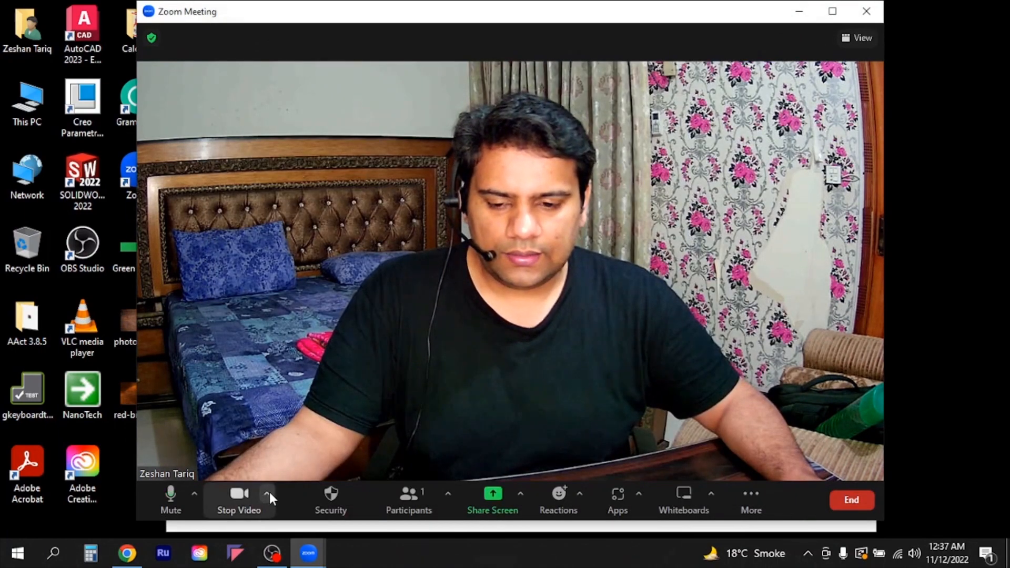
In Choose Virtual Background, try Blur and San Francisco, dismissing the resolution warning.
click(266, 492)
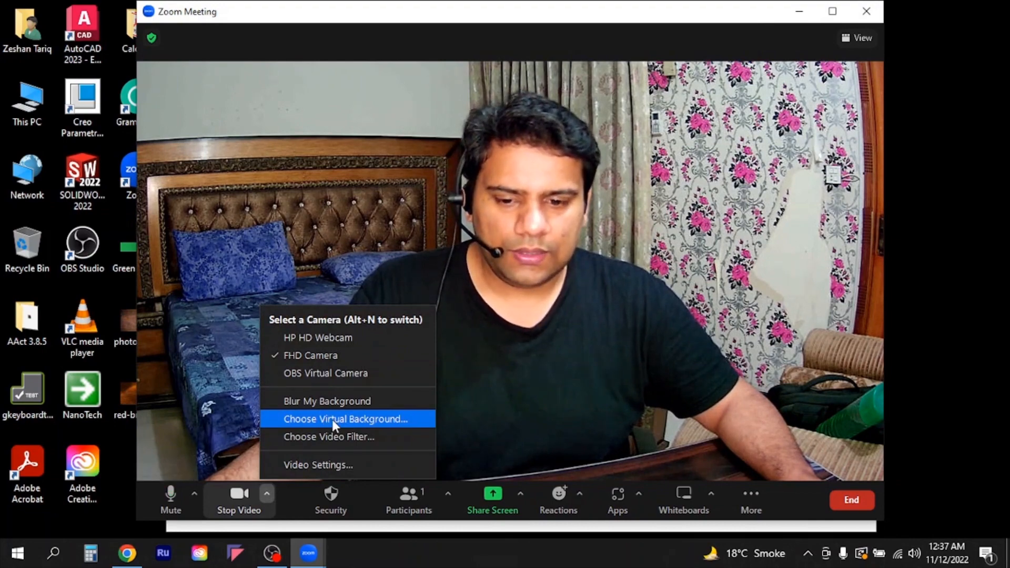
click(344, 418)
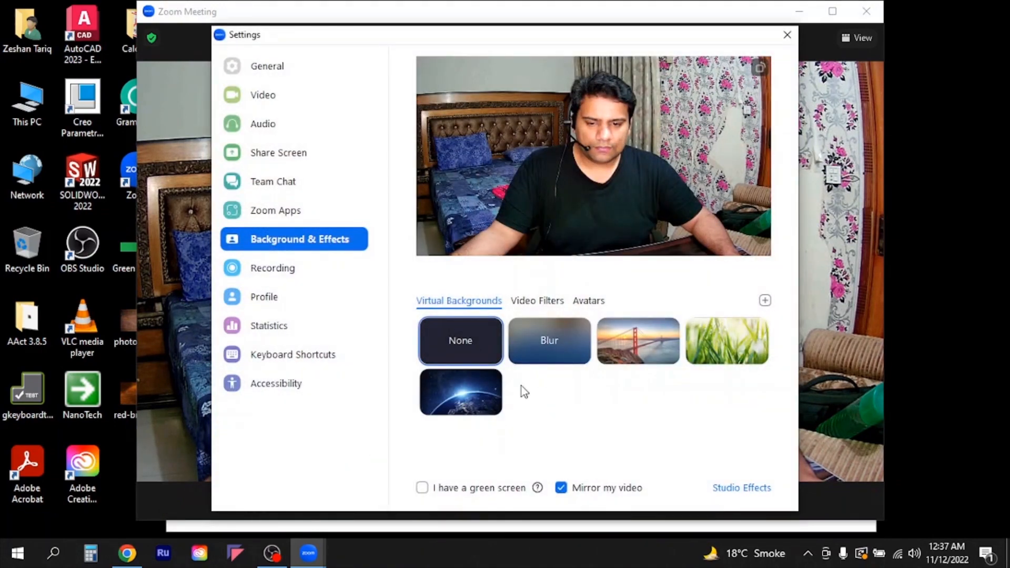
mouse_move(727, 339)
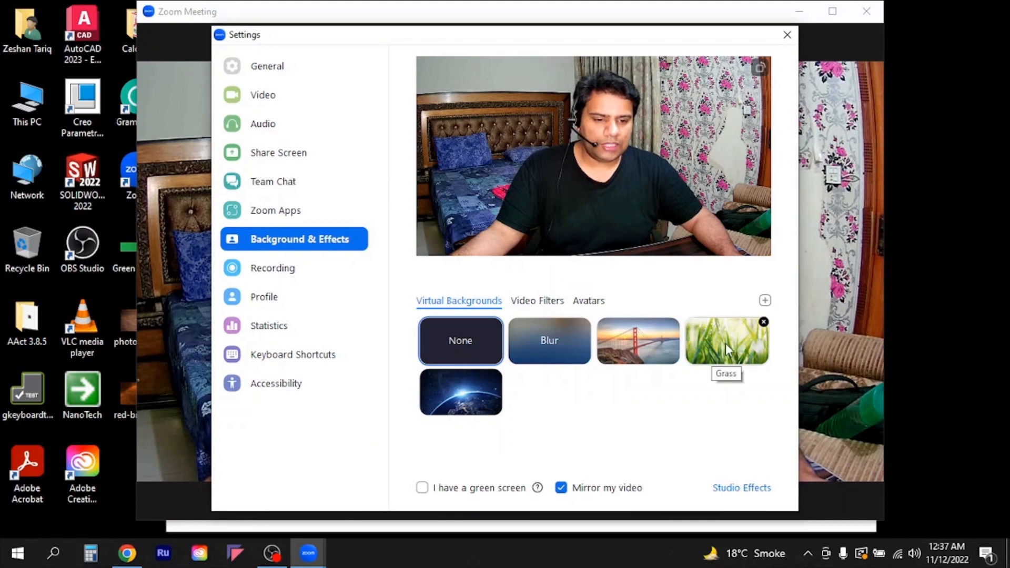
mouse_move(637, 340)
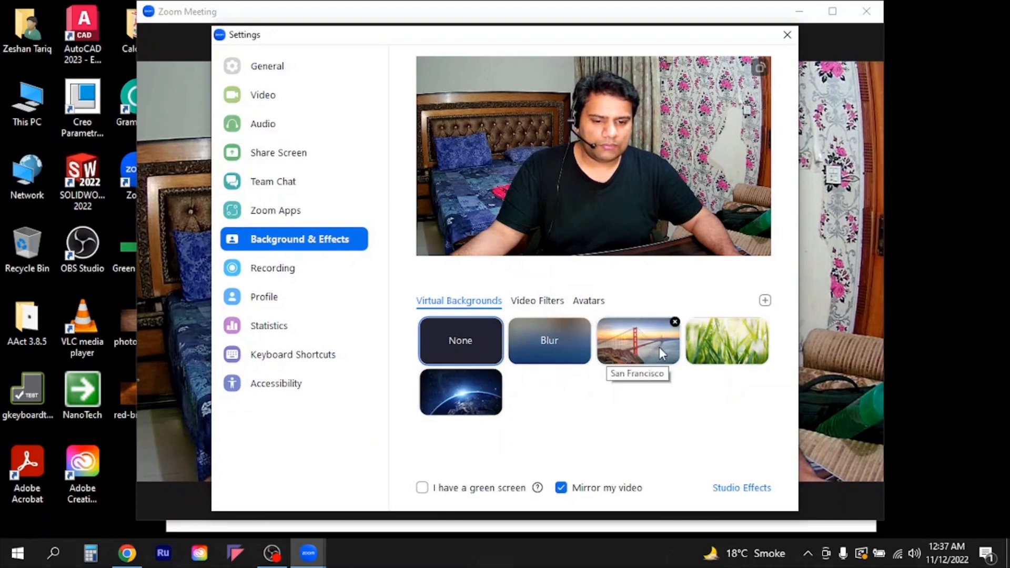
mouse_move(460, 392)
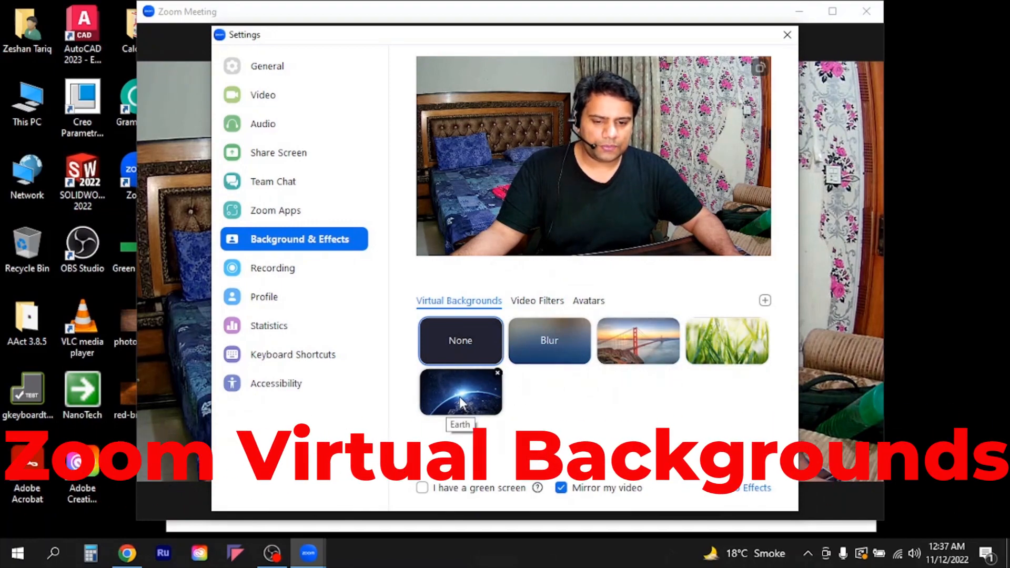
mouse_move(549, 341)
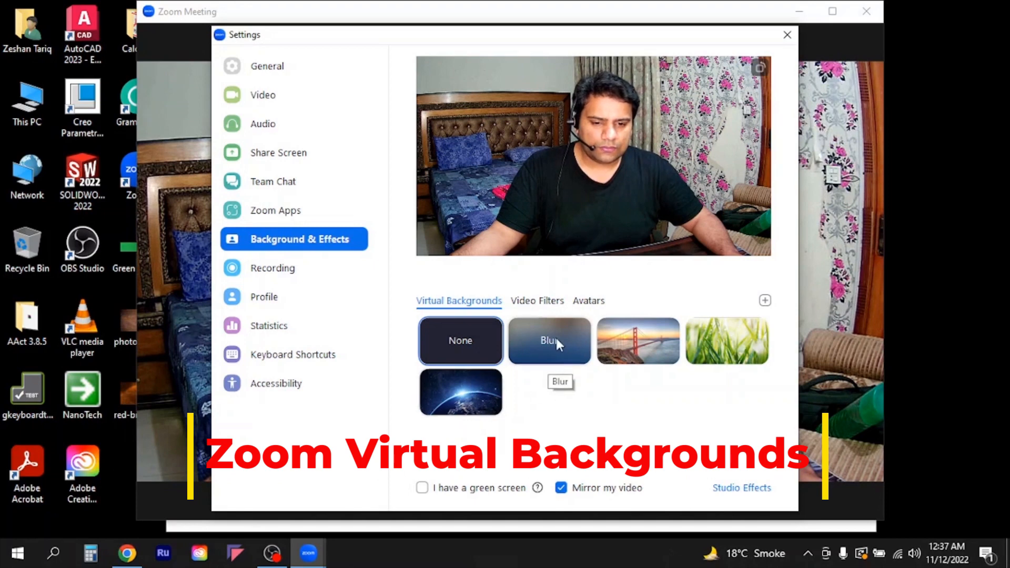
click(549, 340)
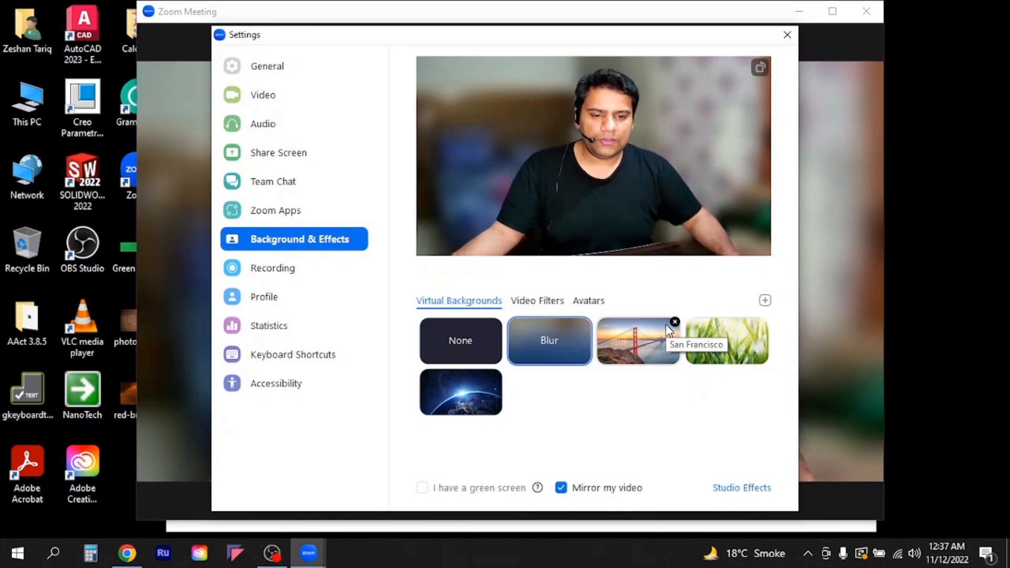
click(638, 340)
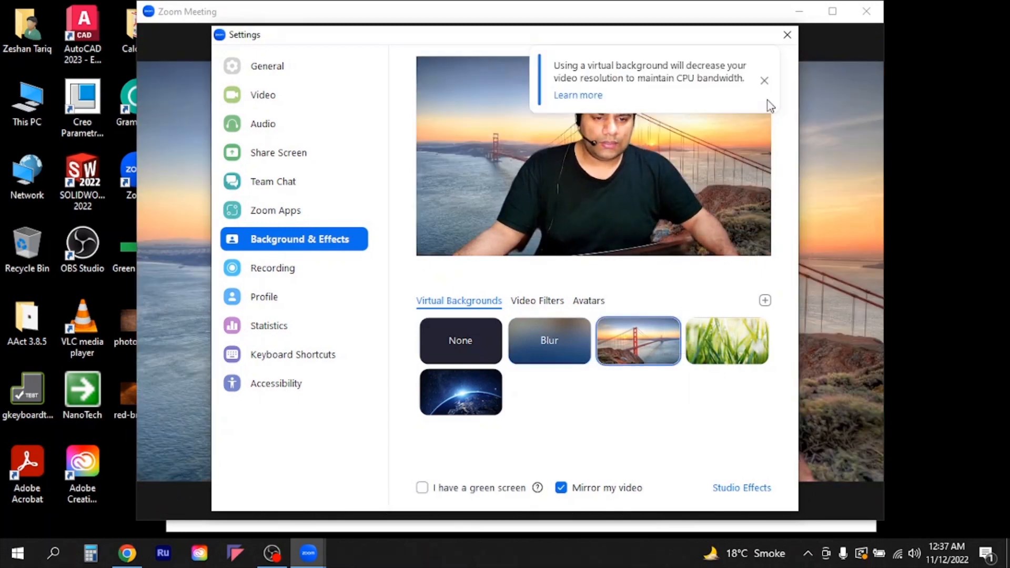
click(765, 81)
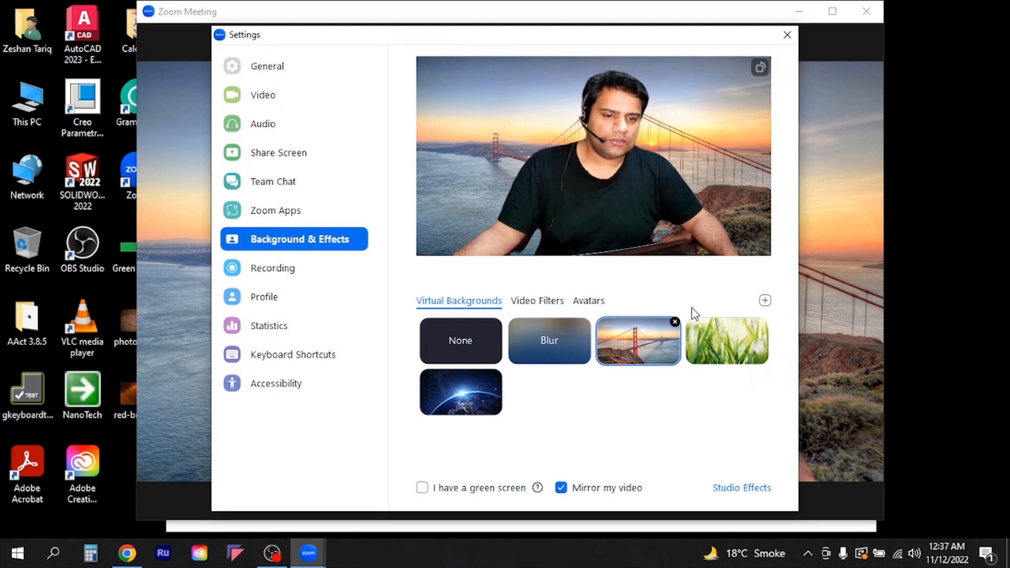
Try the Grass background, then apply Earth, dismissing each resolution warning.
click(726, 340)
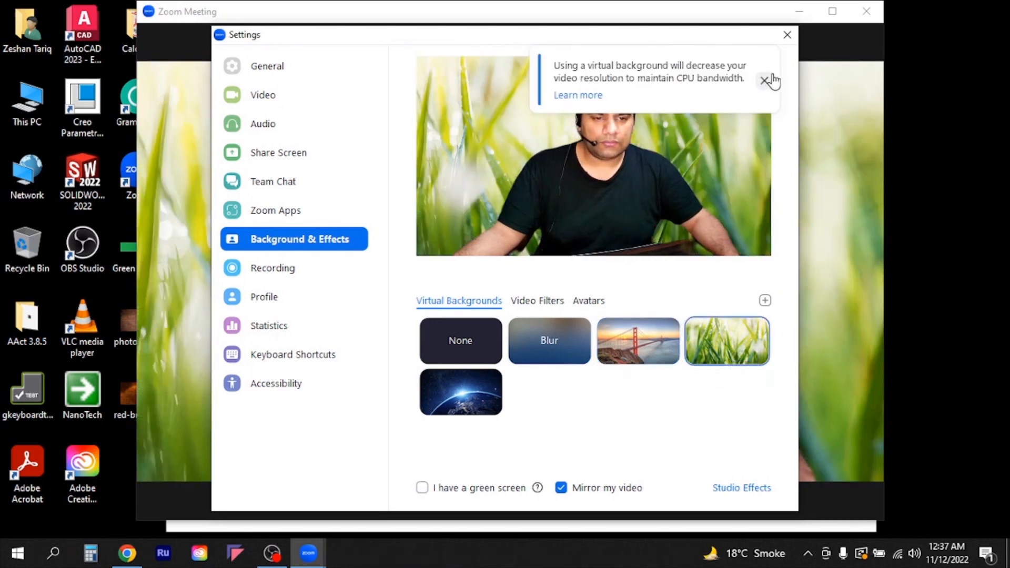
click(768, 80)
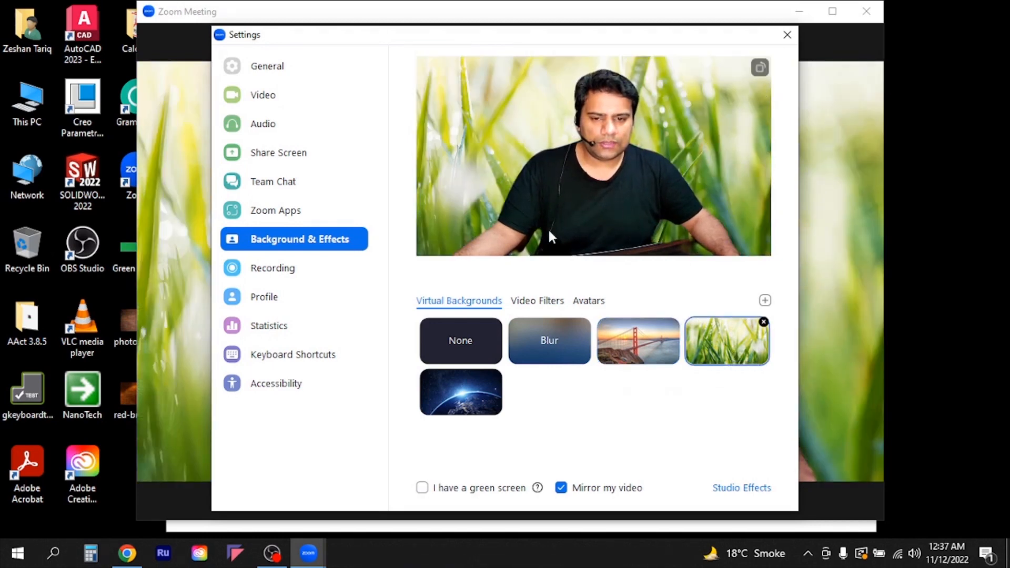
click(460, 392)
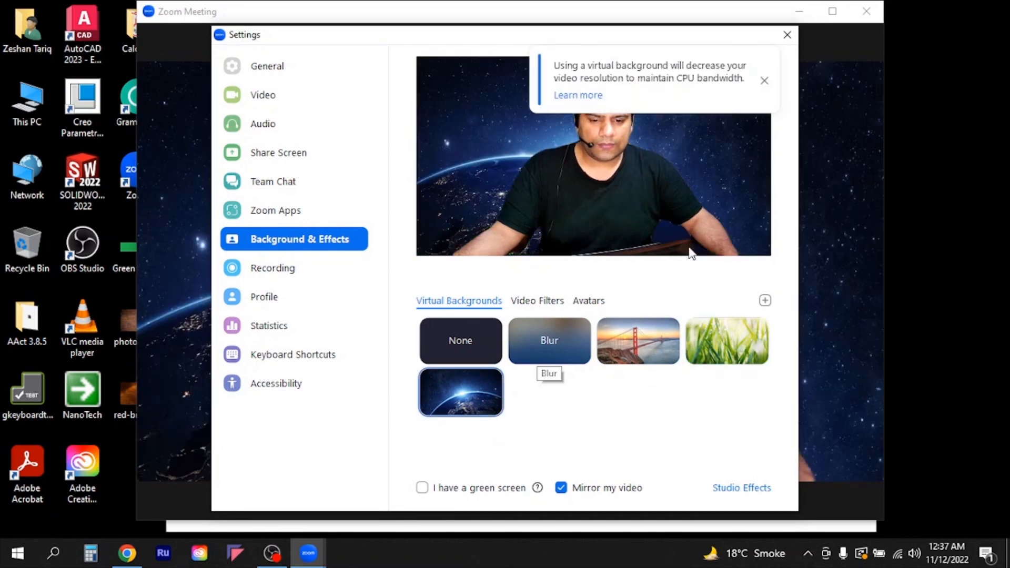
click(765, 80)
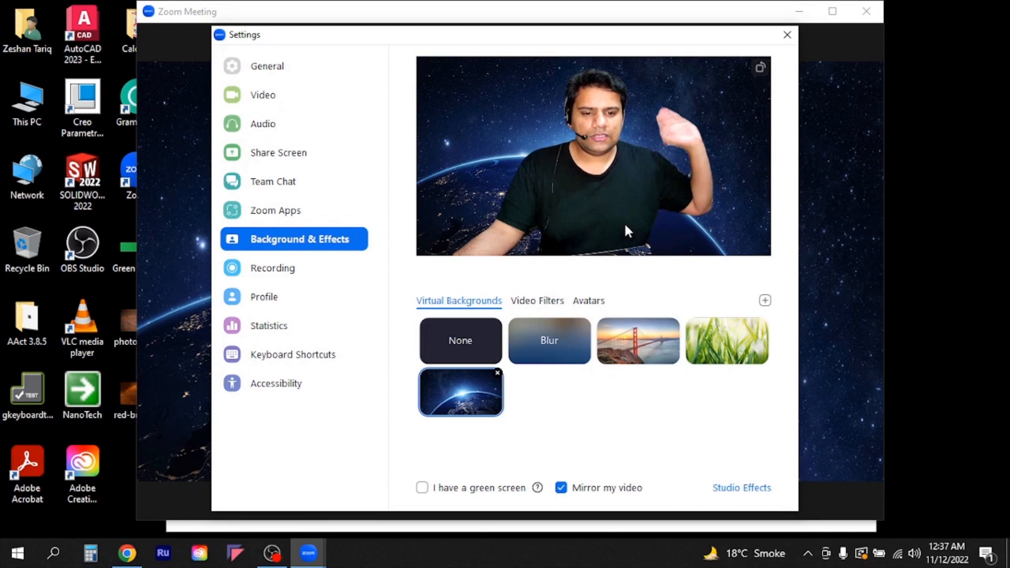
mouse_move(461, 392)
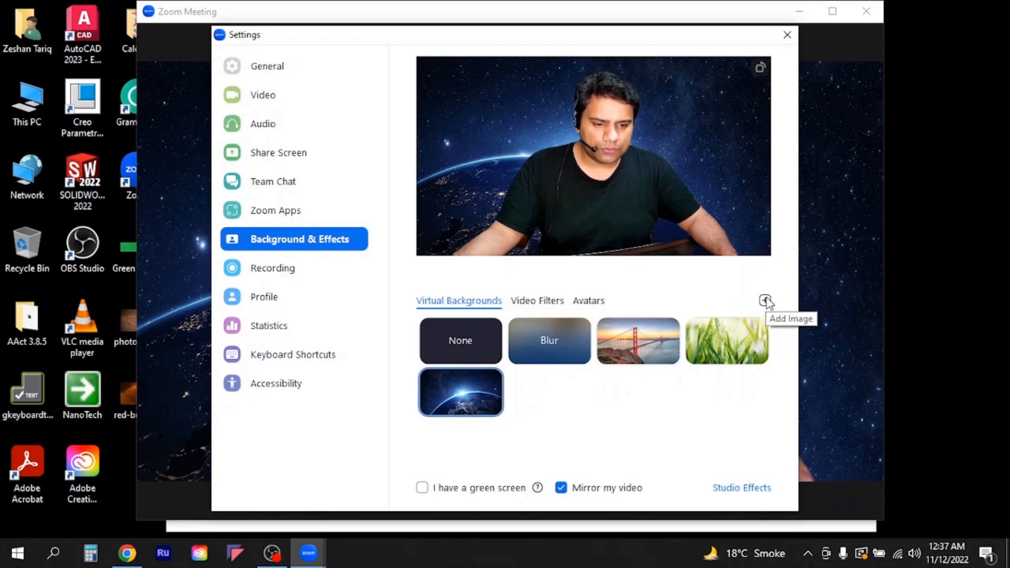
mouse_move(785, 327)
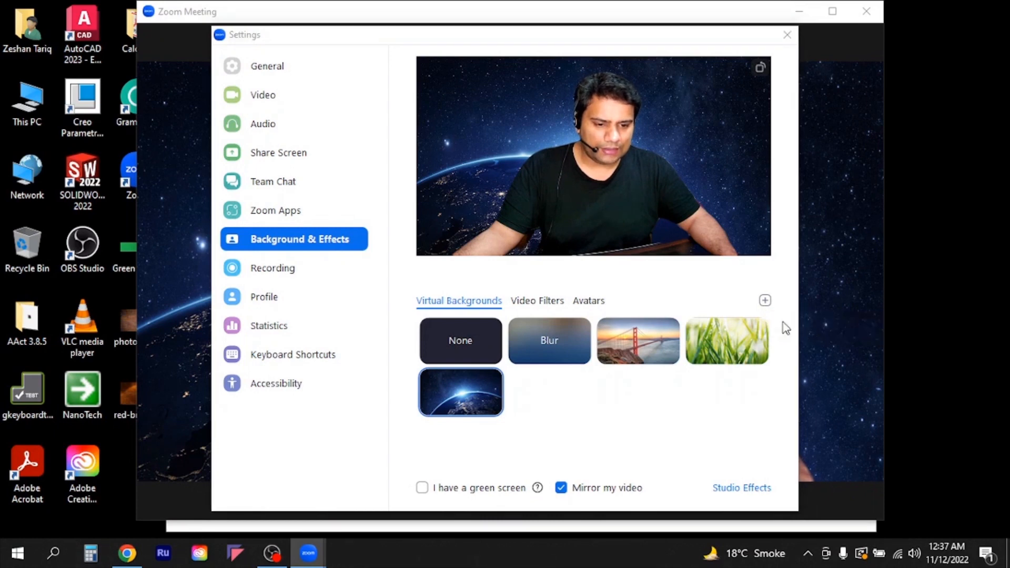
Add the brick-wall photo from the Desktop via + Add Image and apply it as the background.
click(765, 299)
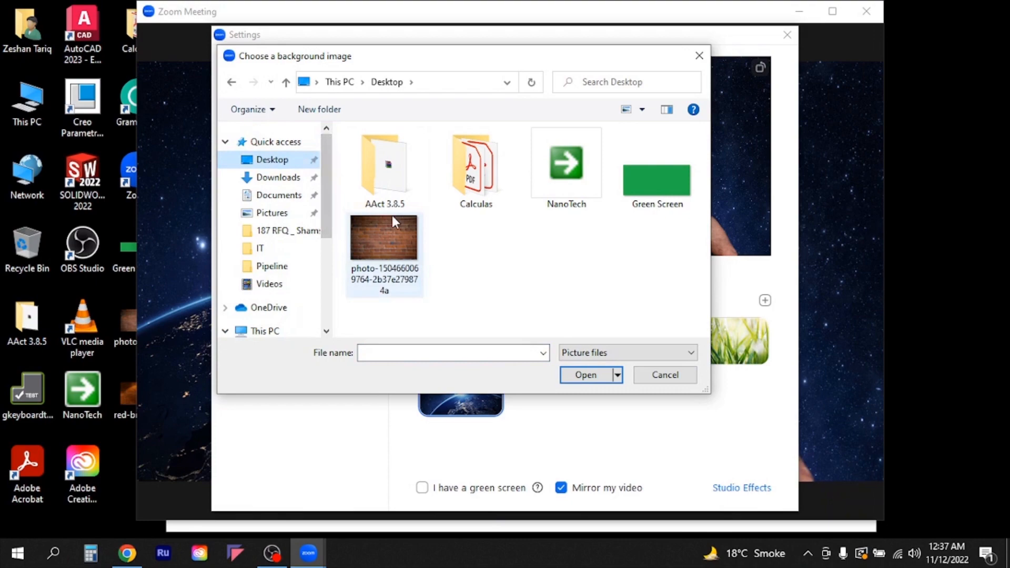
mouse_move(386, 243)
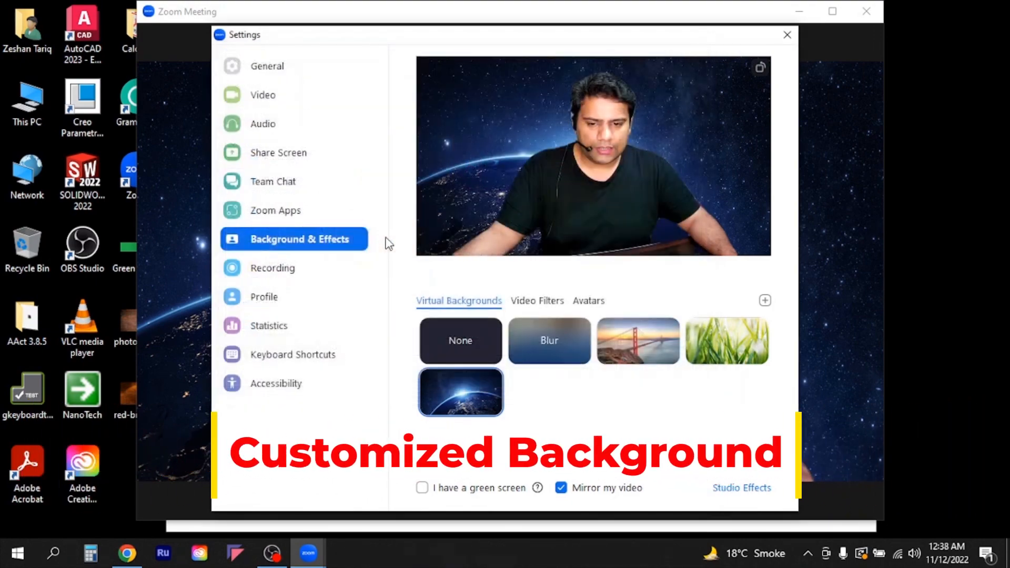
click(549, 393)
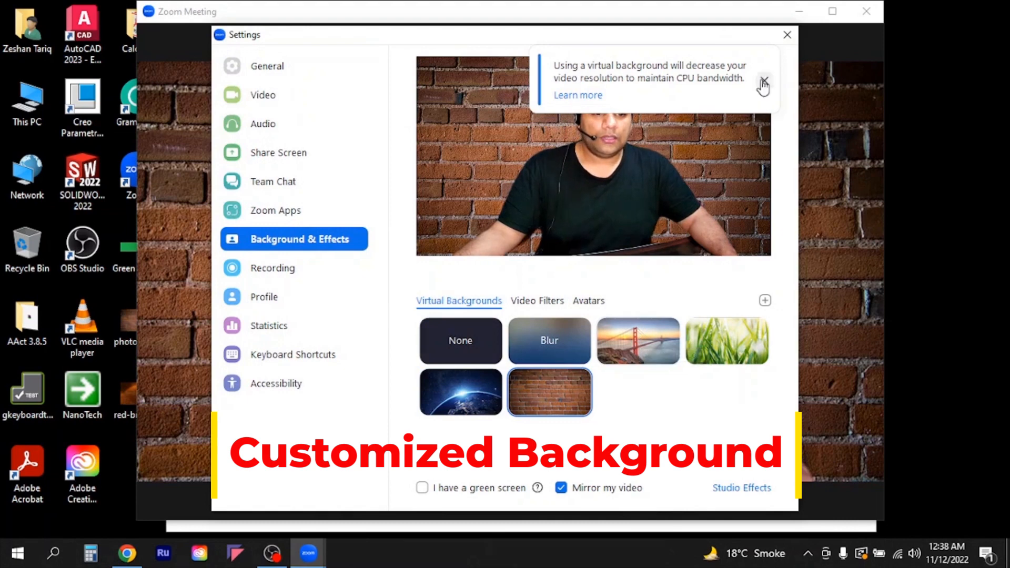
click(763, 84)
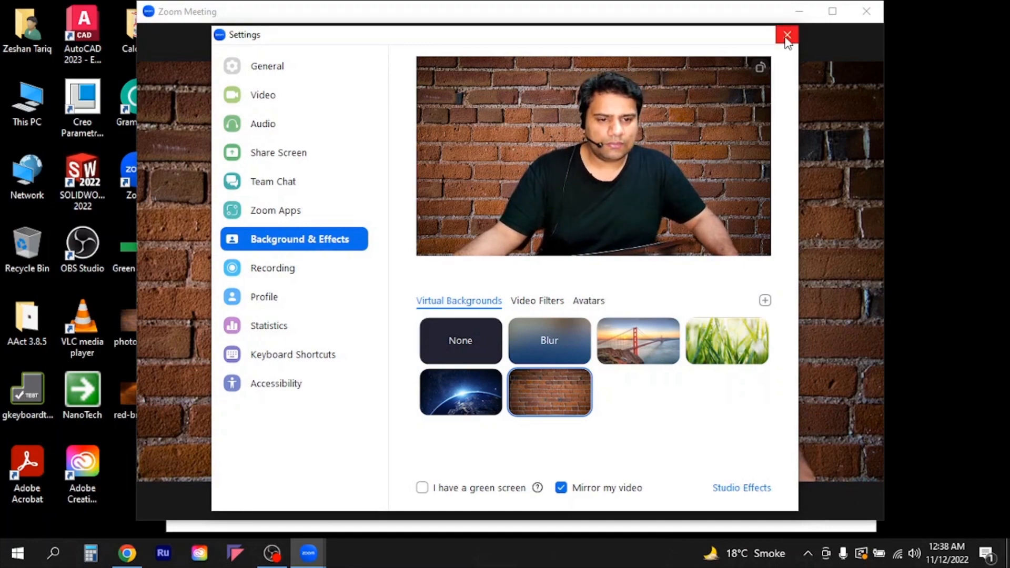
Close Settings and minimise the meeting to a floating brick-wall video thumbnail.
click(786, 34)
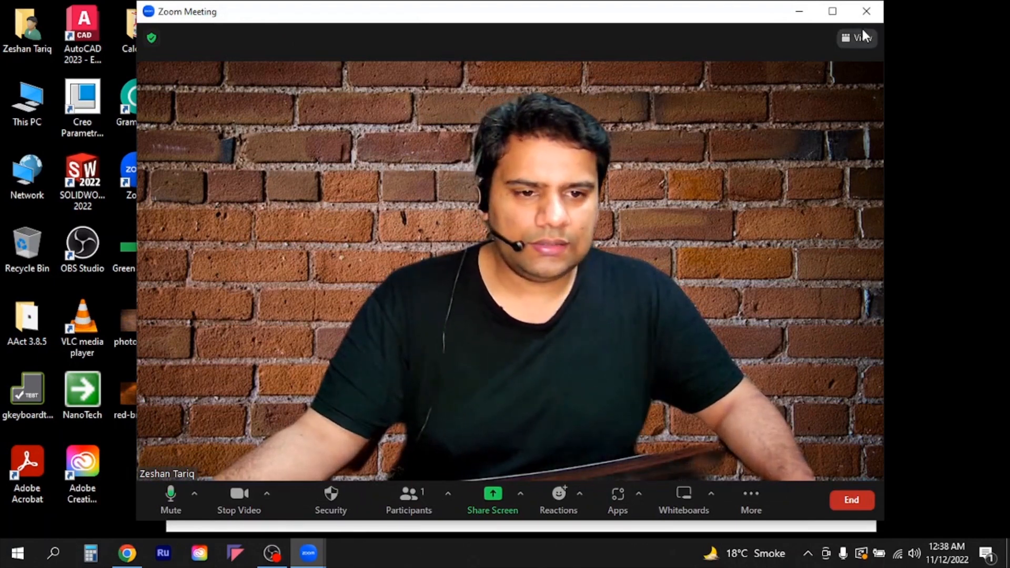
mouse_move(550, 263)
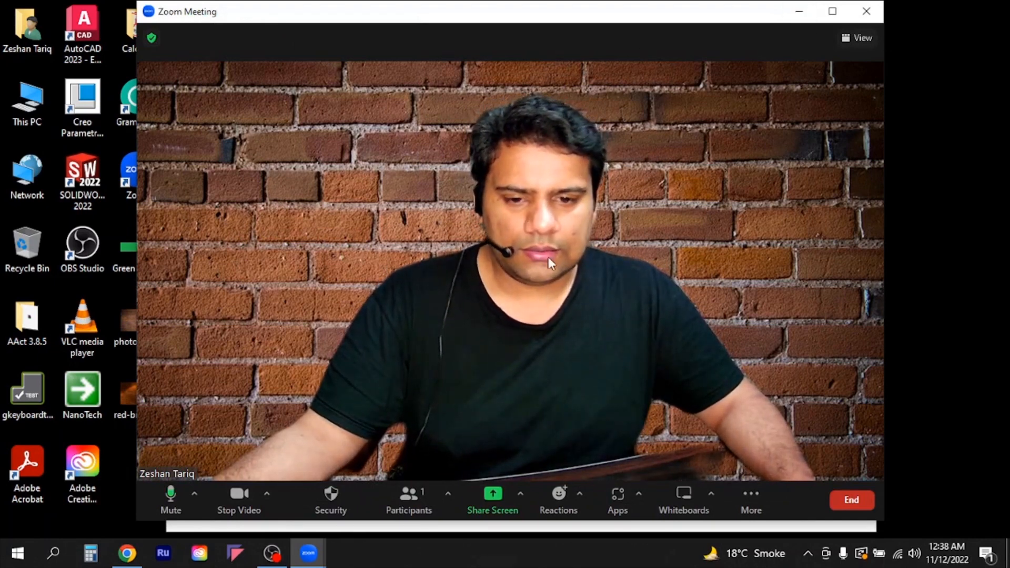
mouse_move(831, 10)
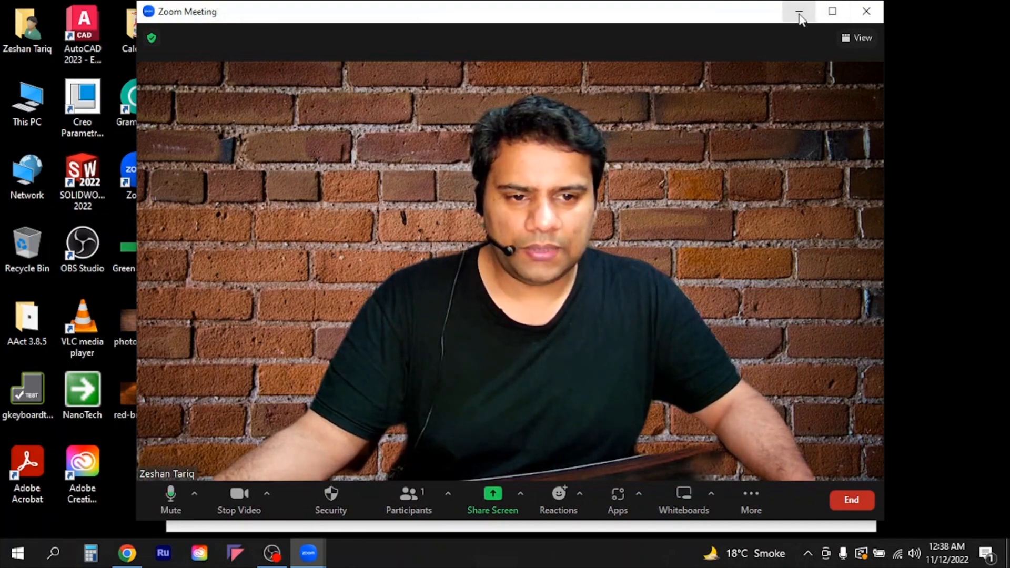
click(799, 12)
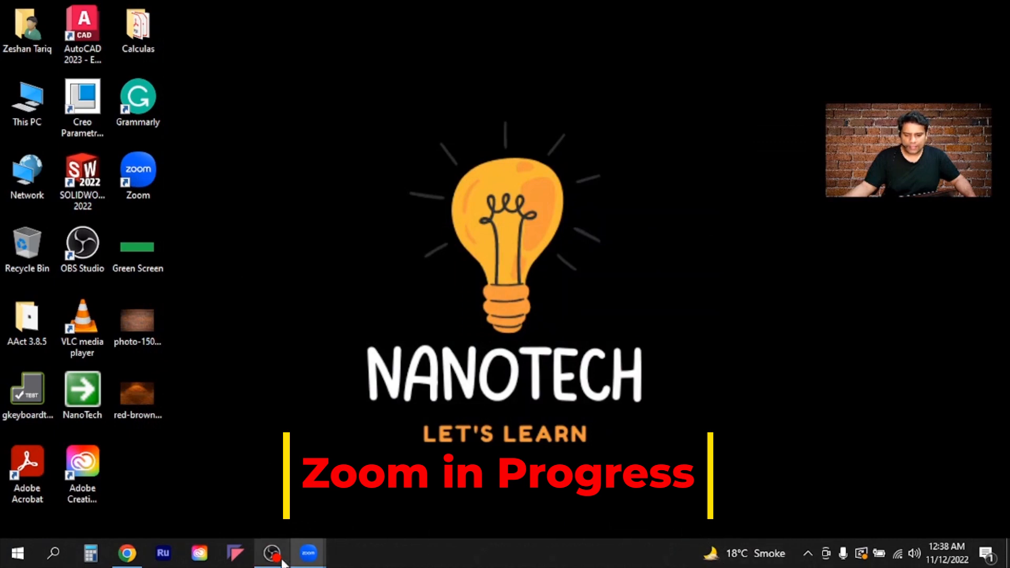
Bring OBS Studio forward and open the Add Source menu from the Sources panel.
click(307, 552)
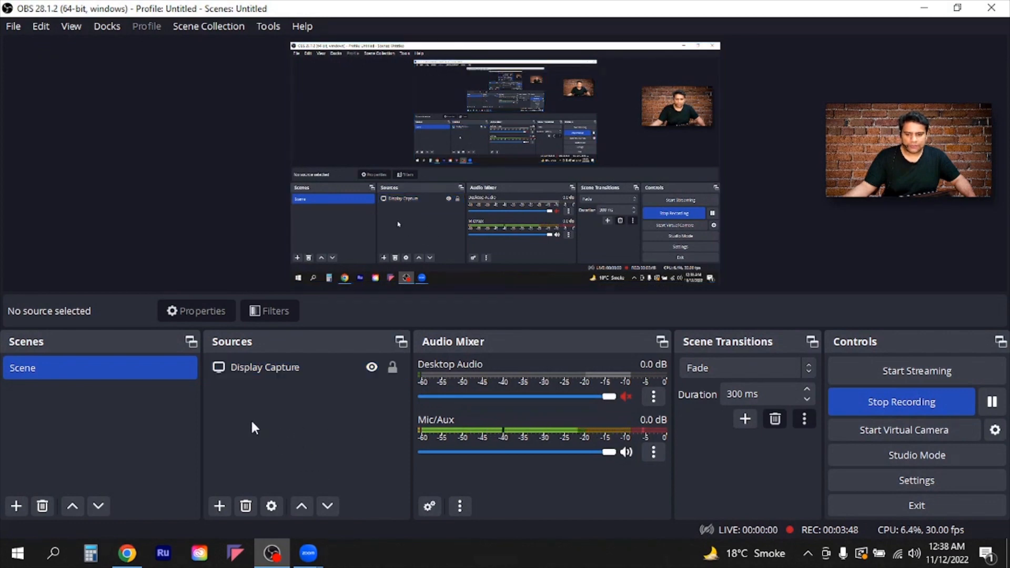
click(264, 367)
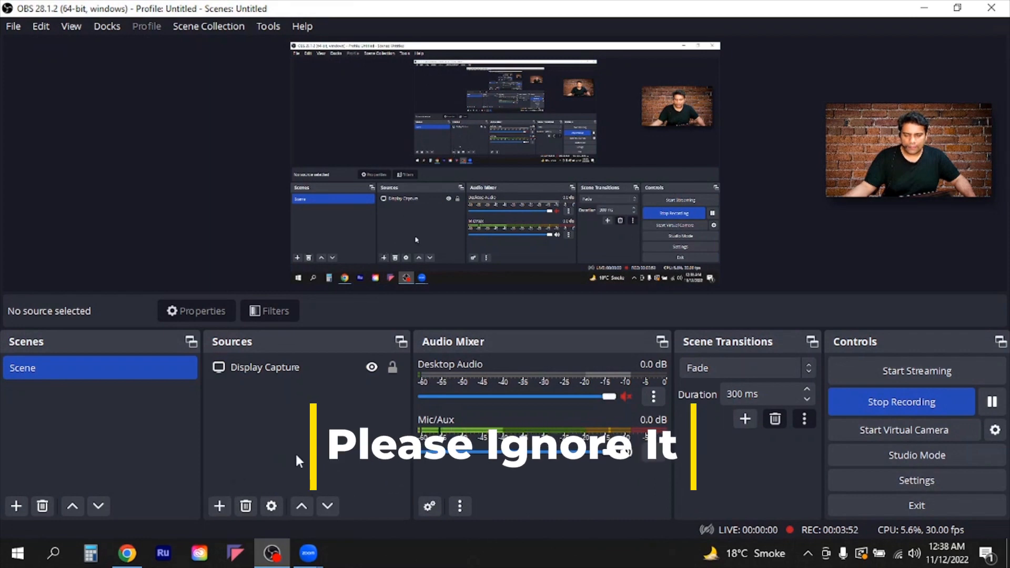
click(264, 367)
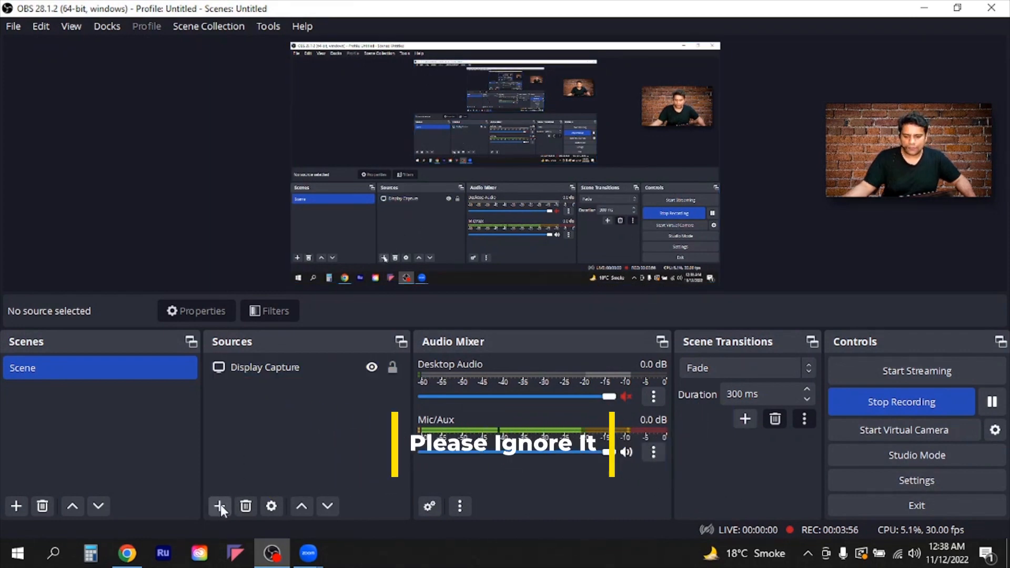
mouse_move(220, 506)
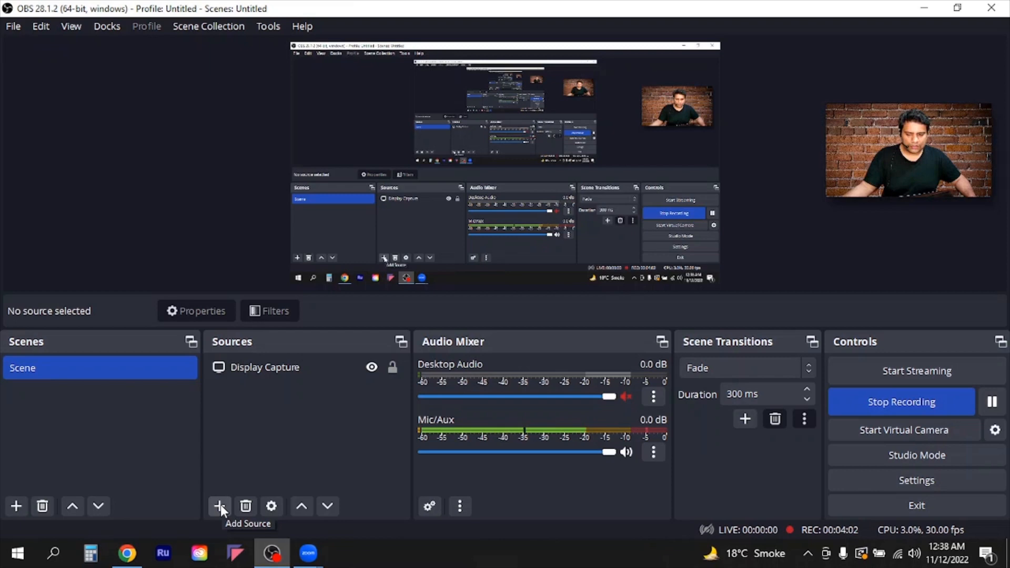
click(219, 506)
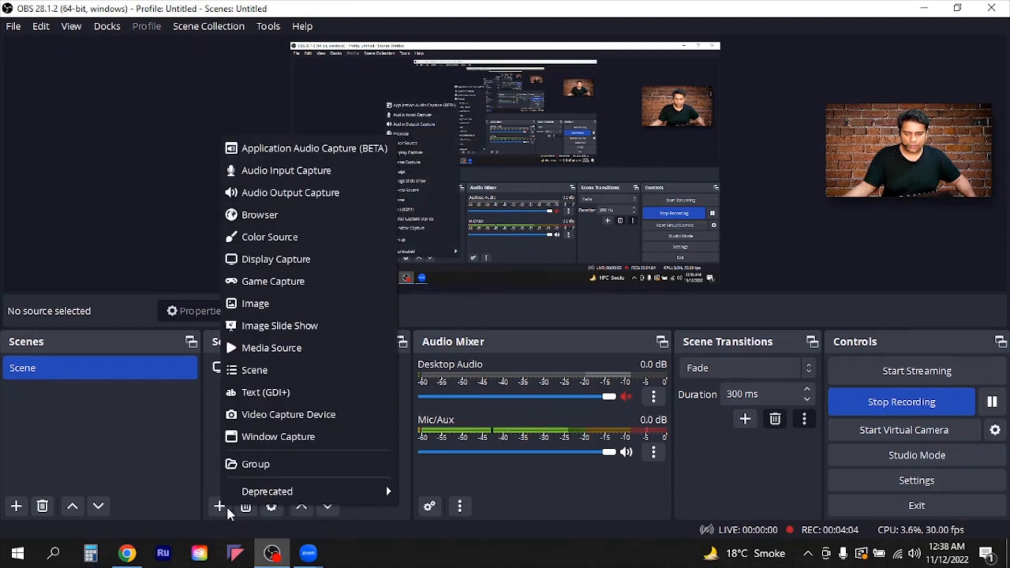
mouse_move(294, 446)
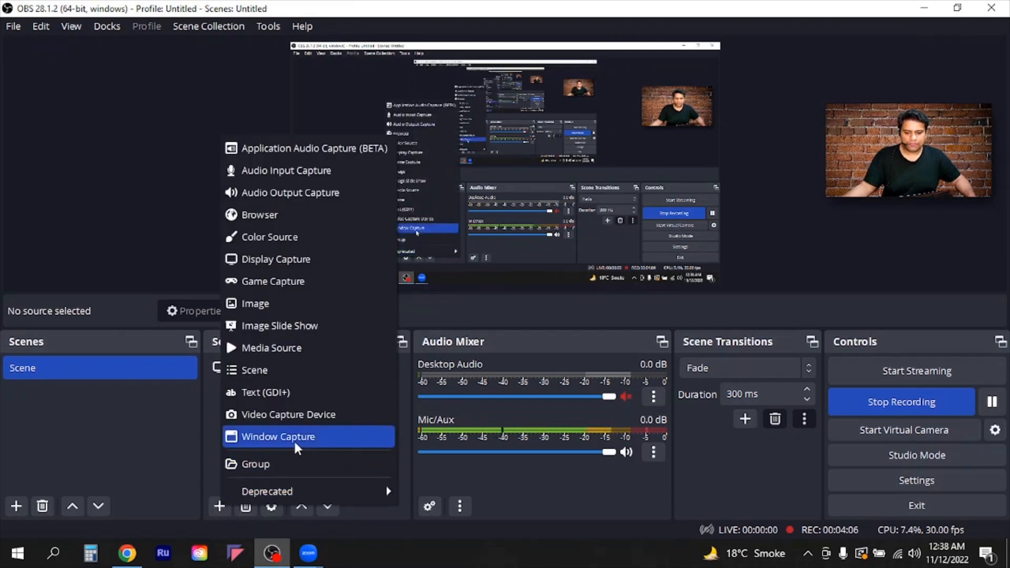
Create a Window Capture source named 'Zoom'.
click(278, 436)
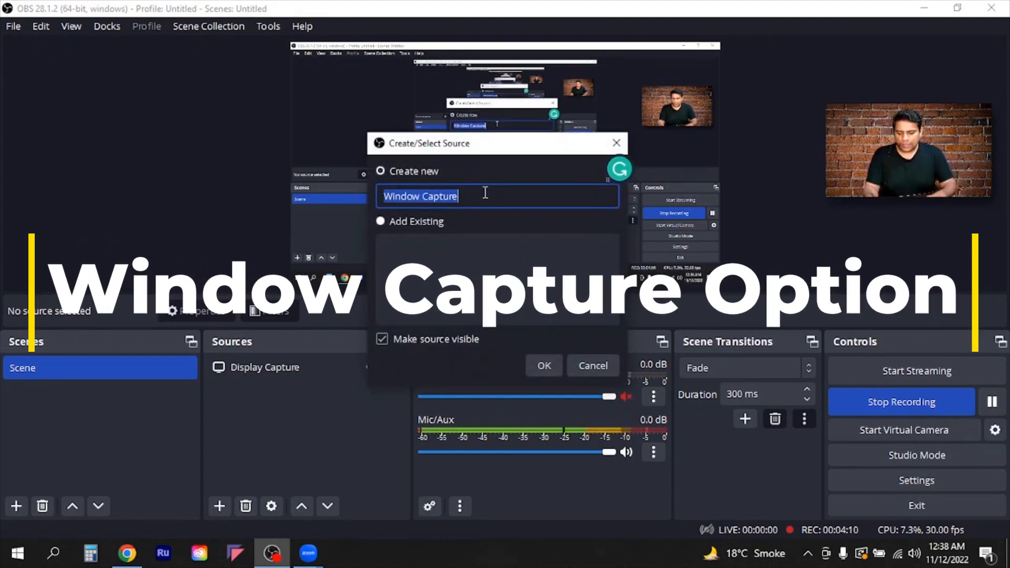
text(Zo)
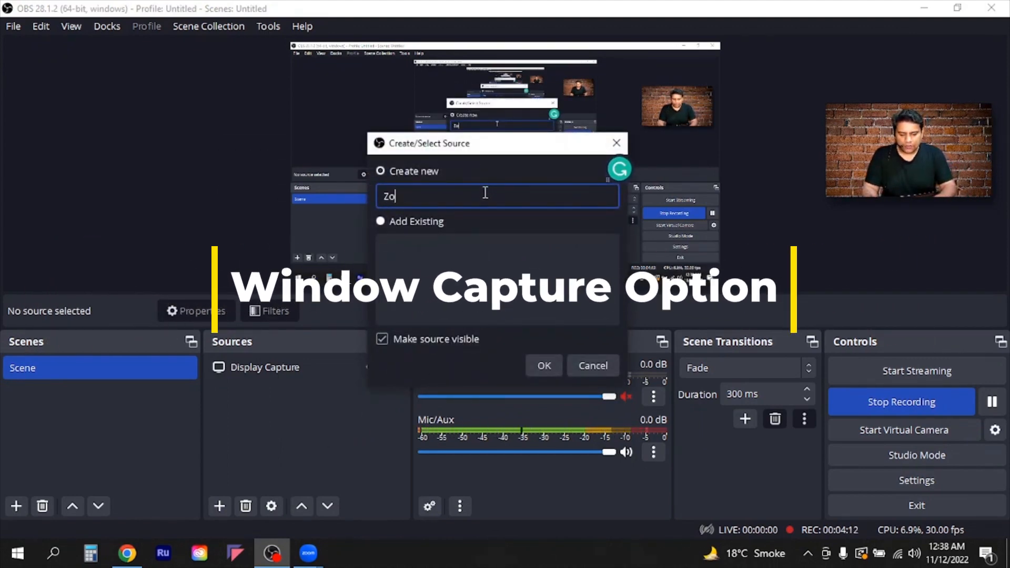
text(om)
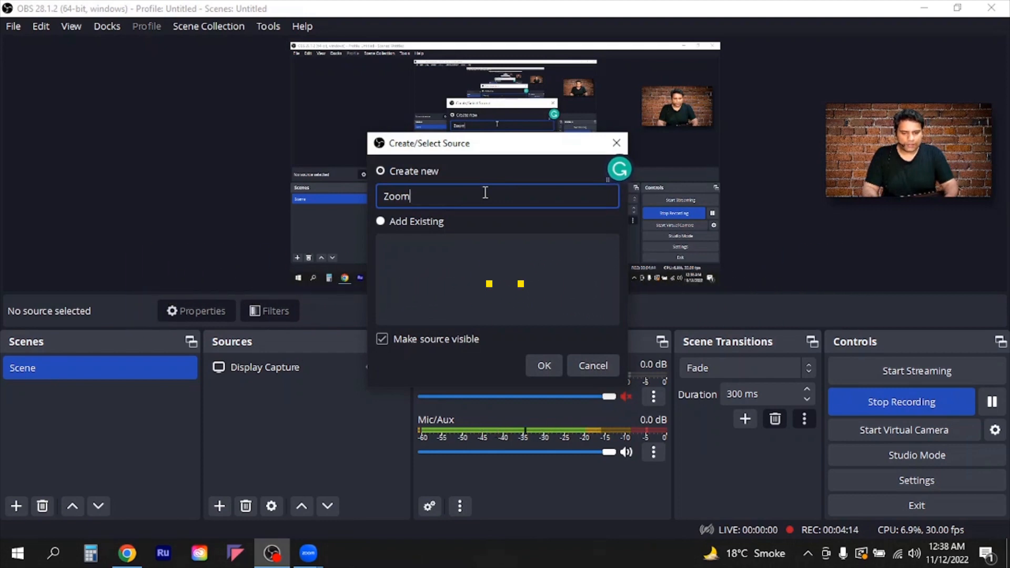
click(542, 365)
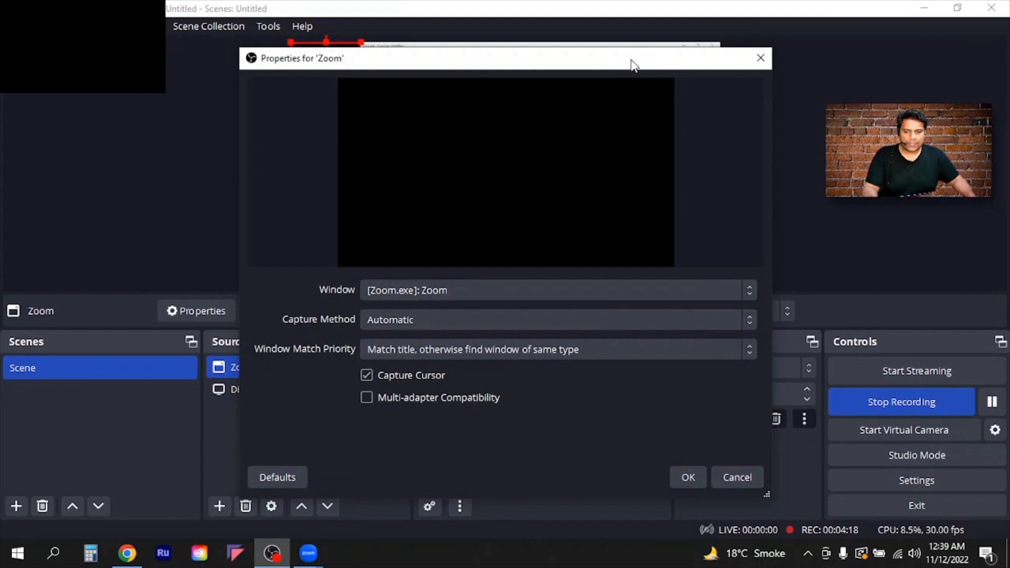
mouse_move(480, 171)
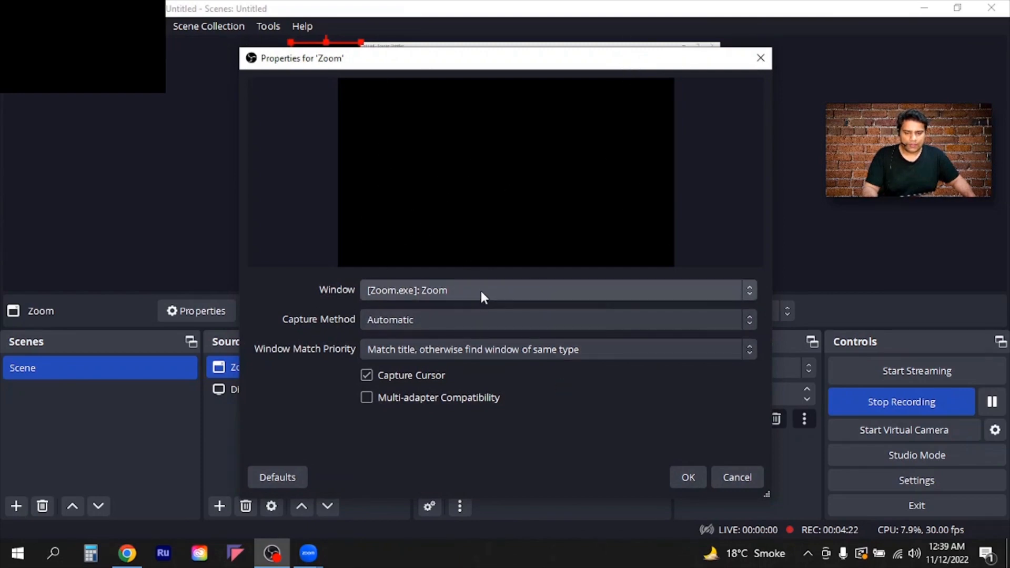
Set Window to [Zoom.exe]: Zoom with the Windows 10 (1903 and up) capture method and confirm.
click(556, 290)
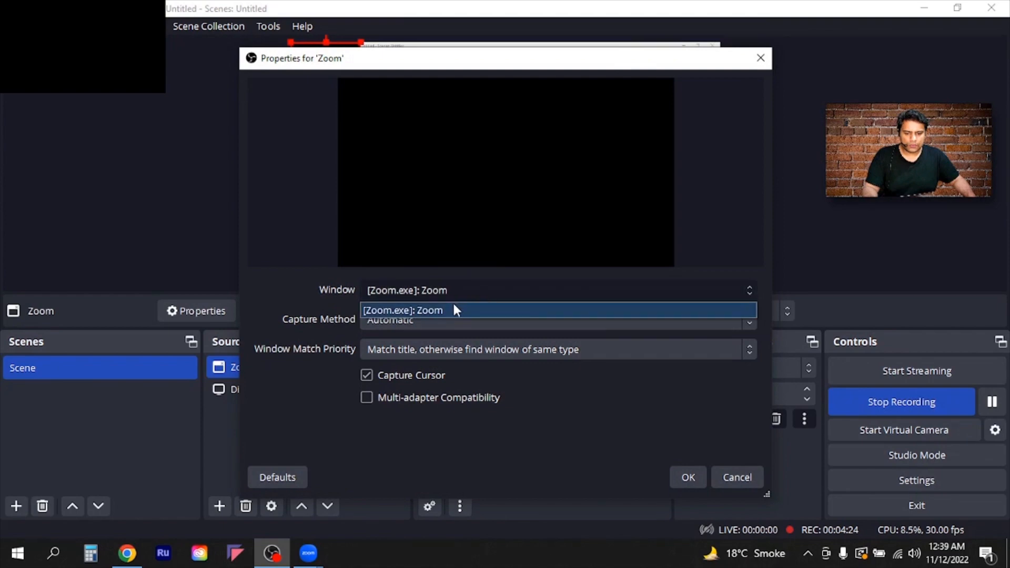
click(403, 309)
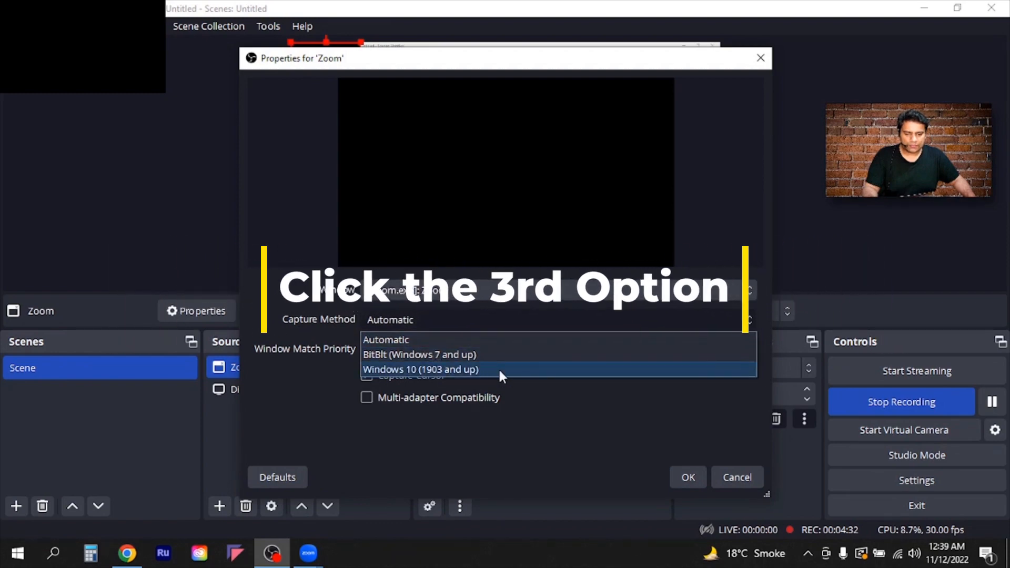
click(420, 370)
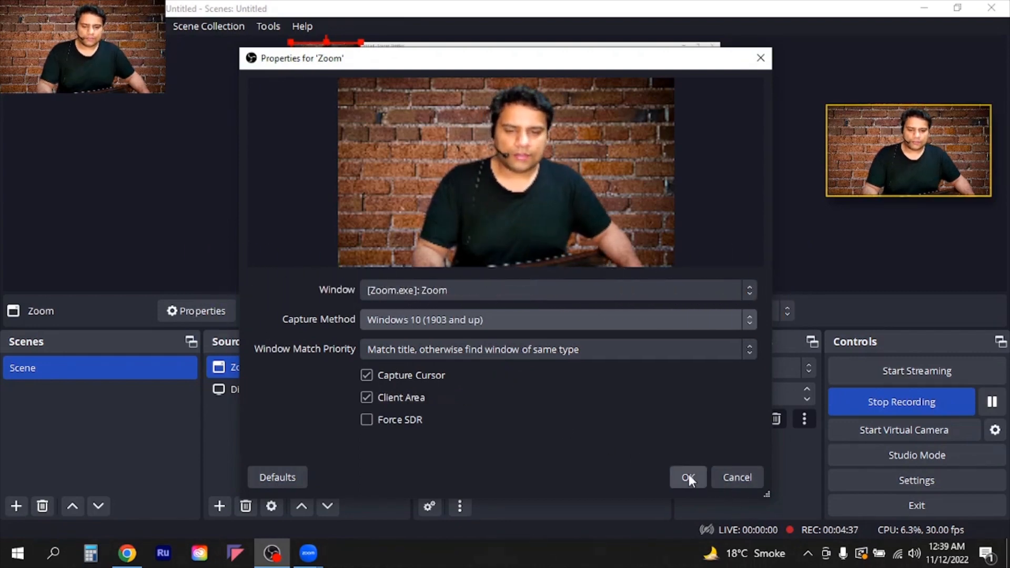
click(687, 477)
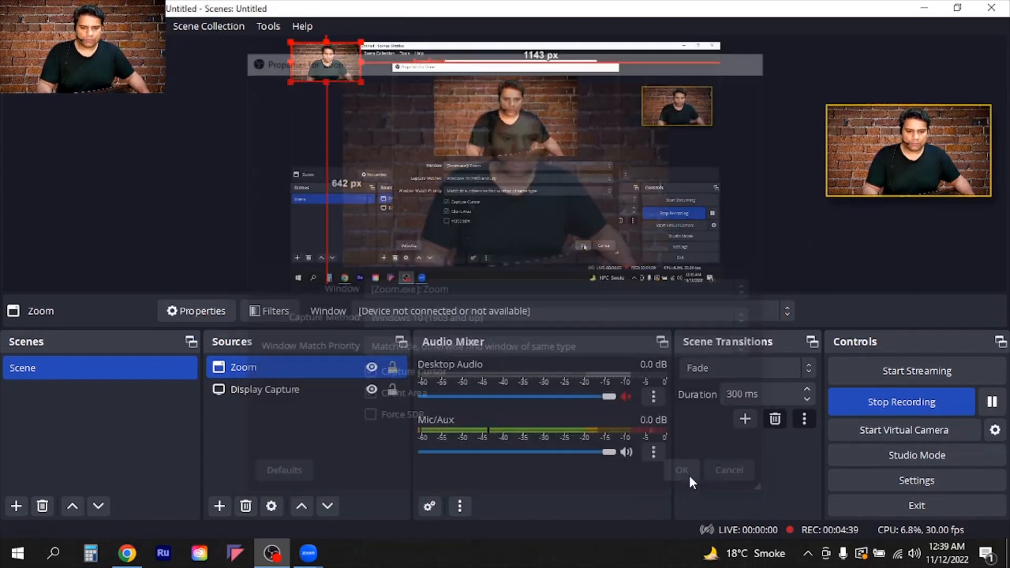
Select the Zoom window capture in the preview so it can be shrunk and moved top-left.
click(681, 469)
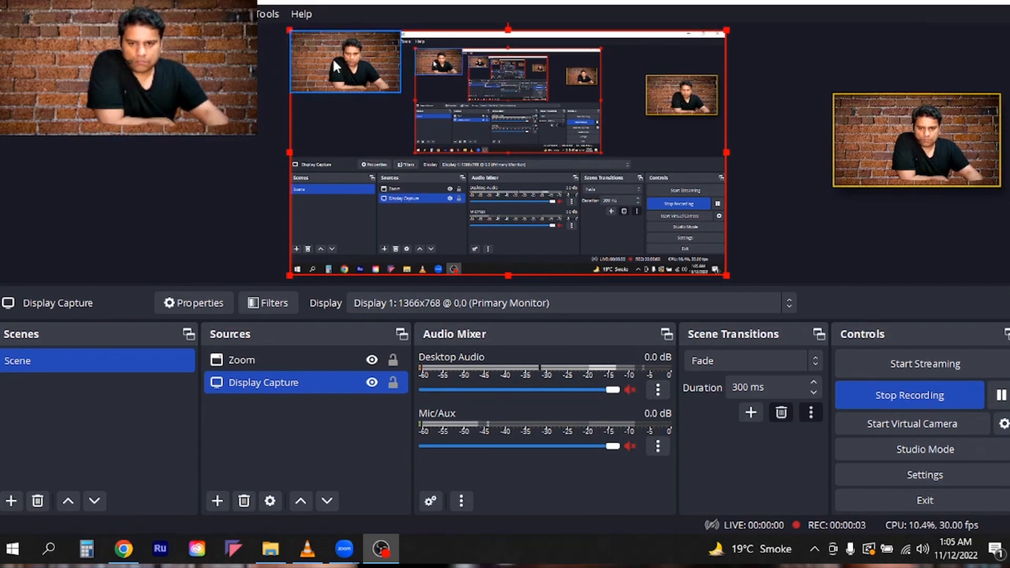
click(241, 360)
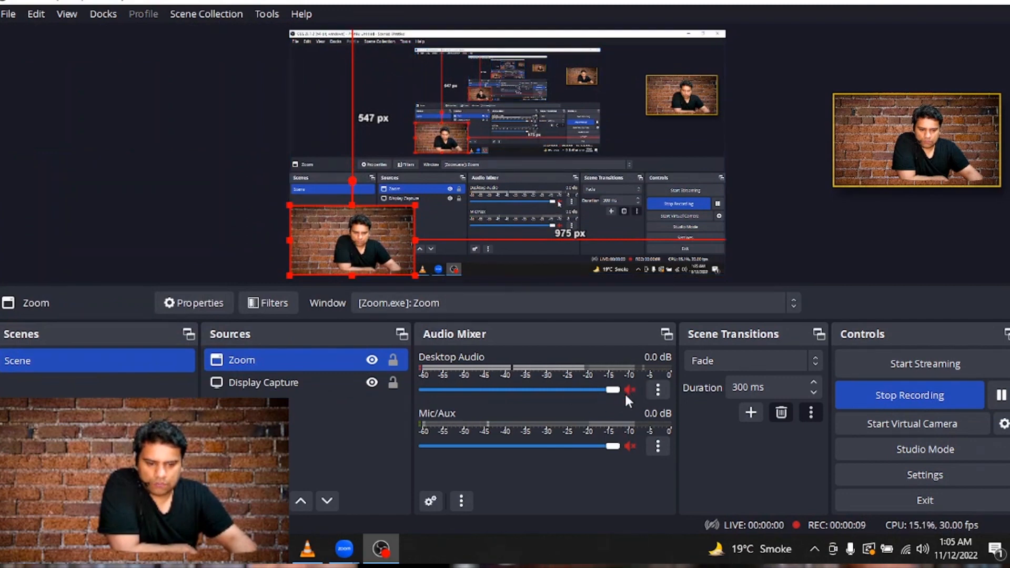
mouse_move(628, 414)
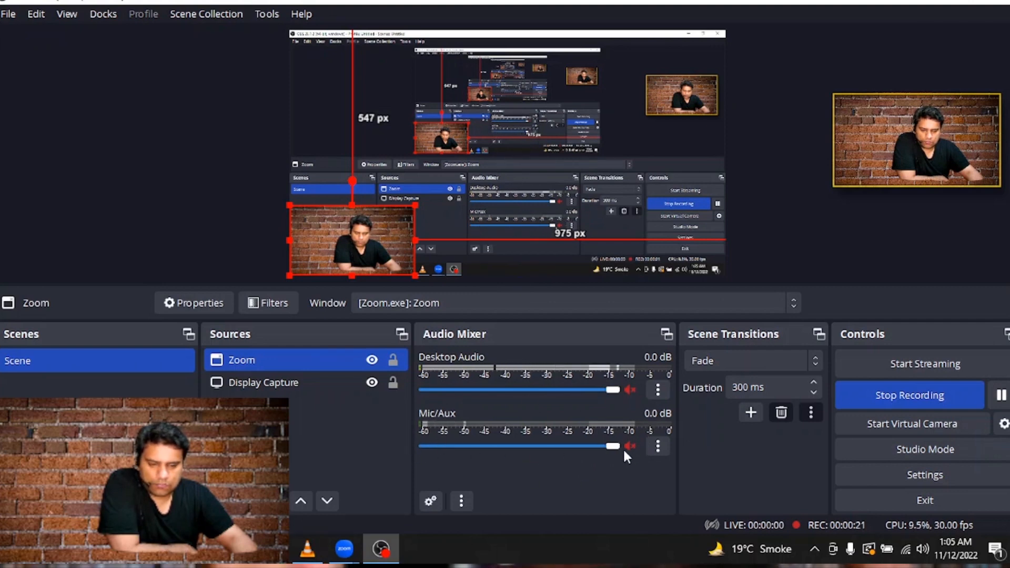
mouse_move(645, 454)
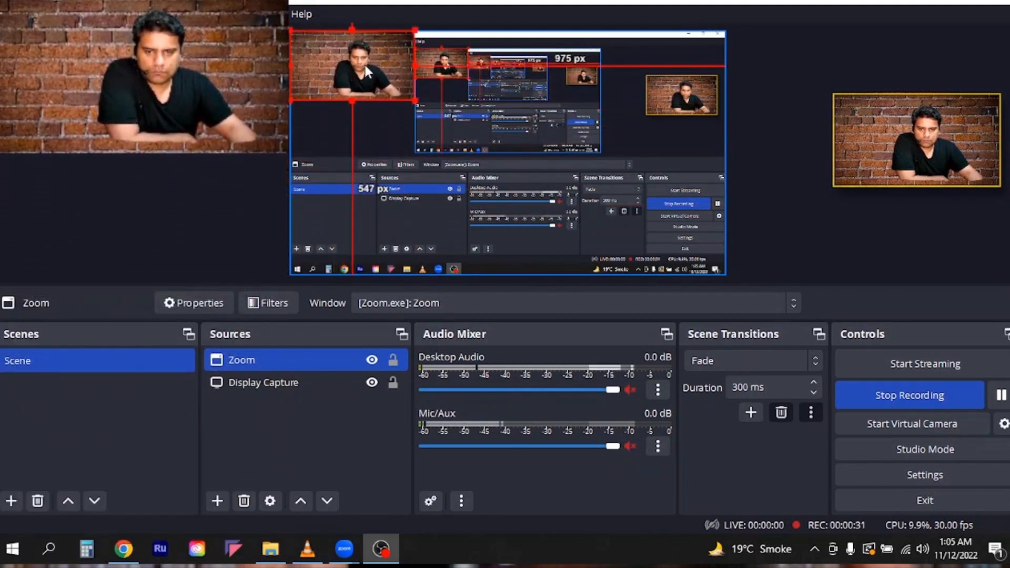
Drag the Zoom capture's bottom-right handle outward to enlarge it from the top-left corner.
click(263, 382)
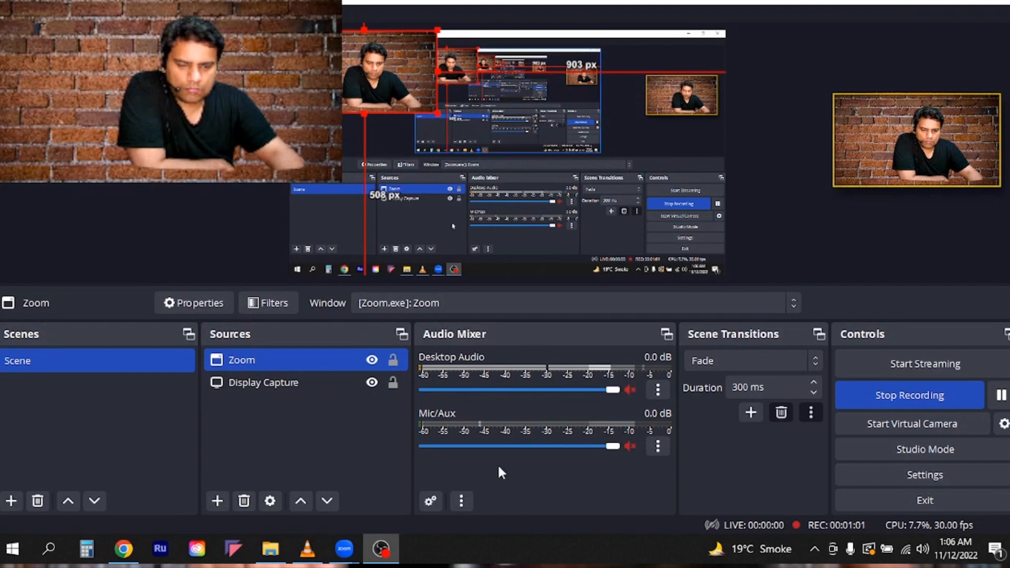
mouse_move(376, 432)
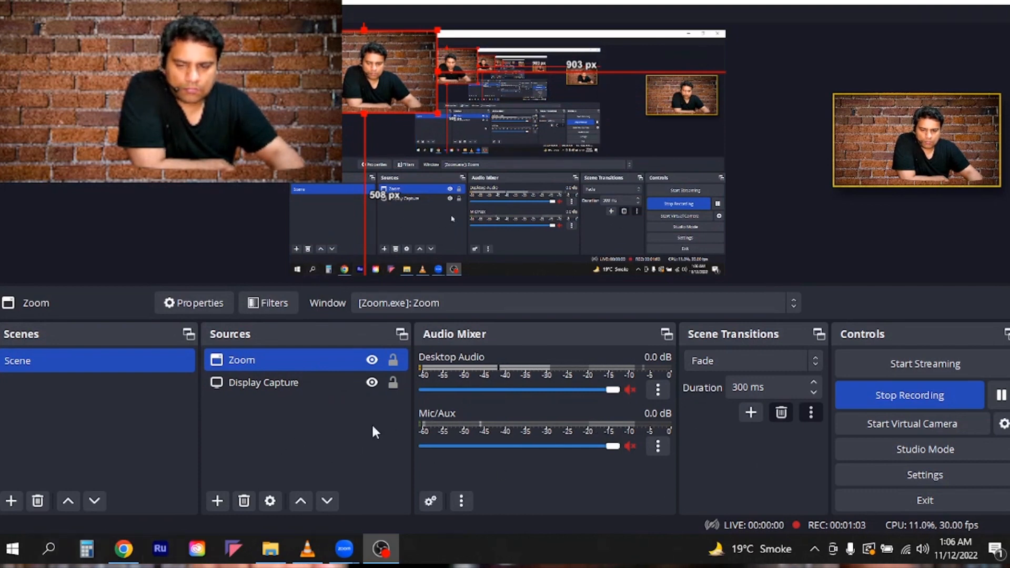
mouse_move(845, 411)
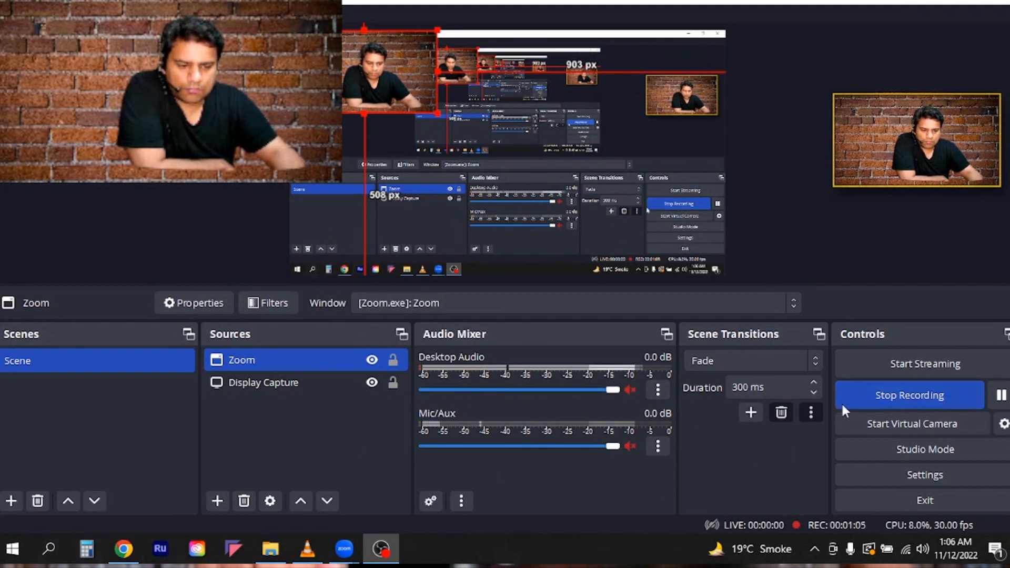
mouse_move(909, 394)
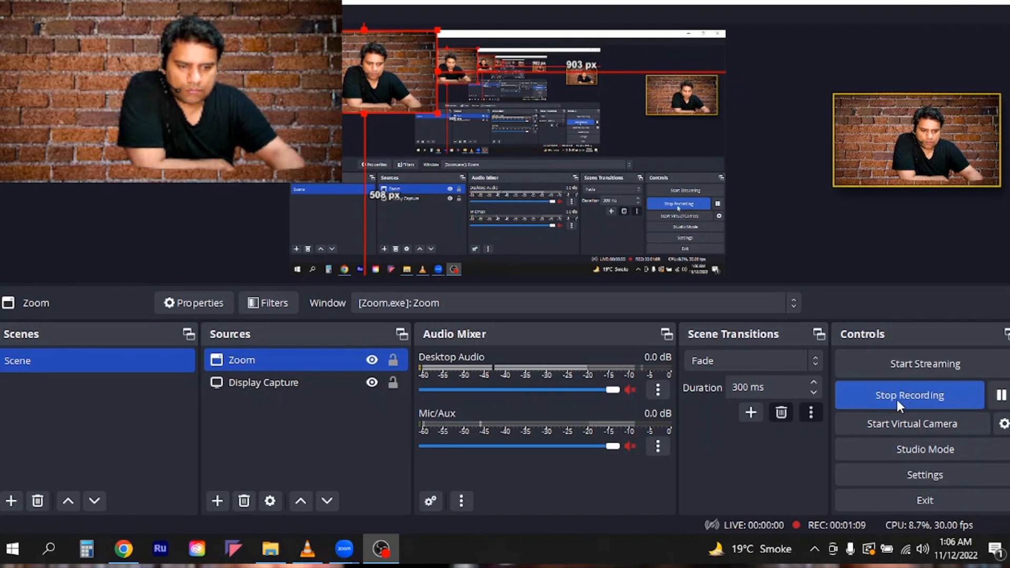
mouse_move(962, 213)
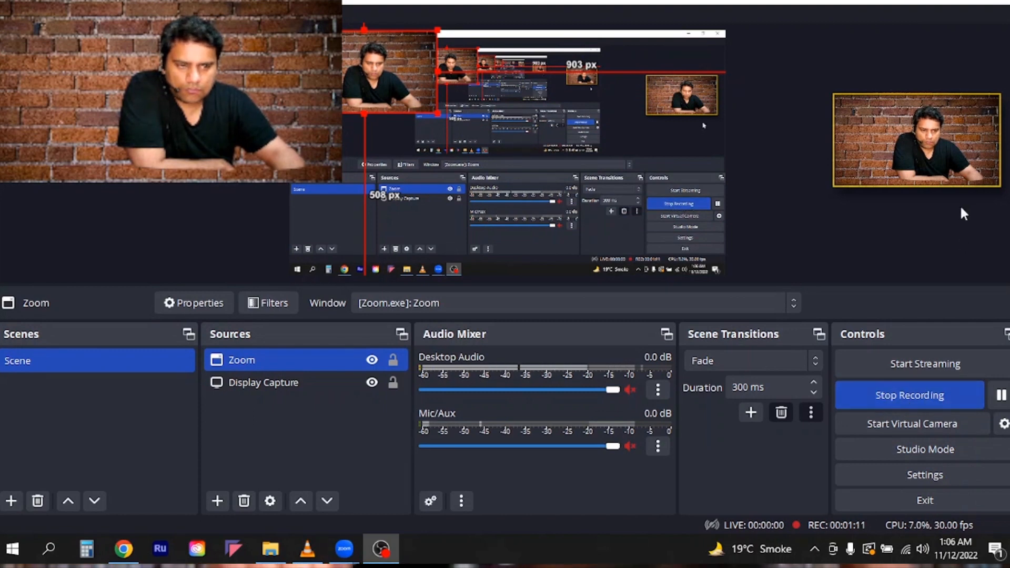